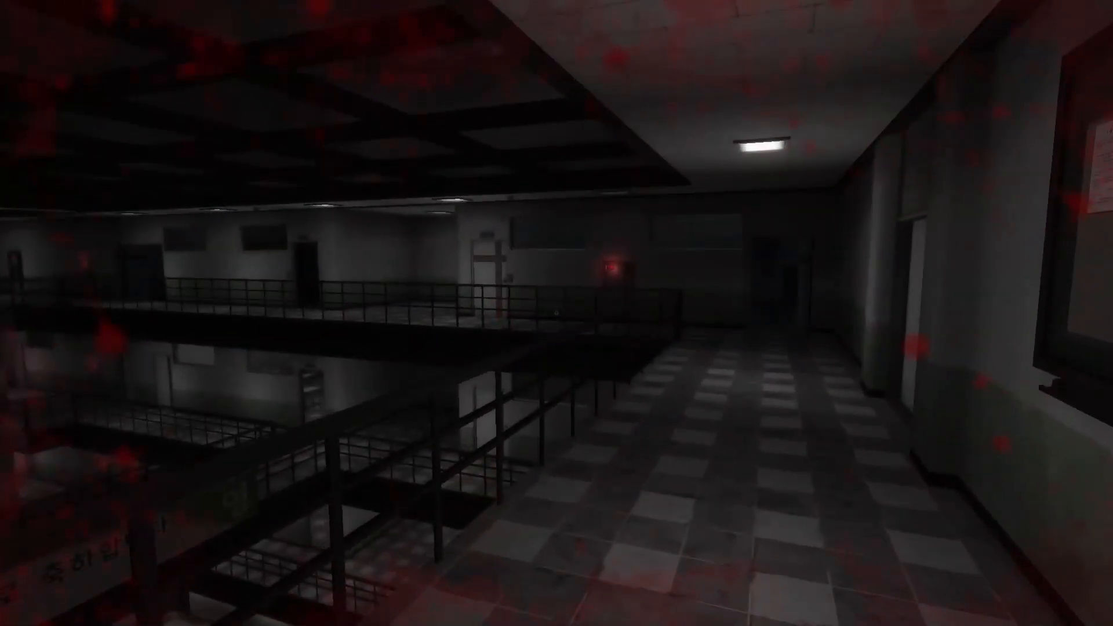
Drink one Soy Milk from the backpack, check Single Use Items, and close it.
key("Escape")
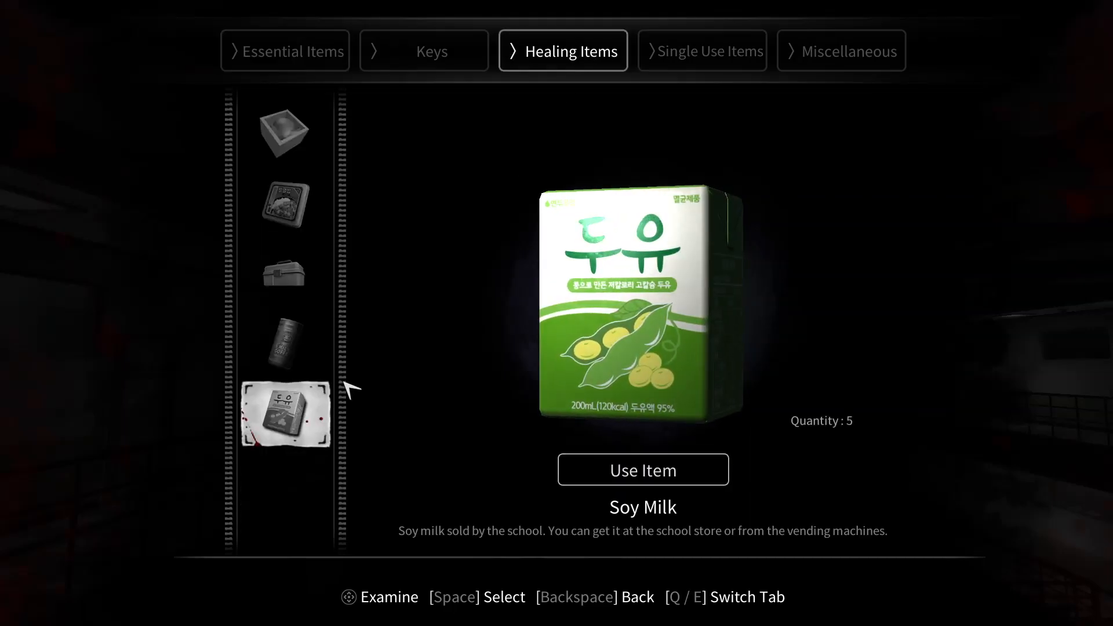
left_click(641, 468)
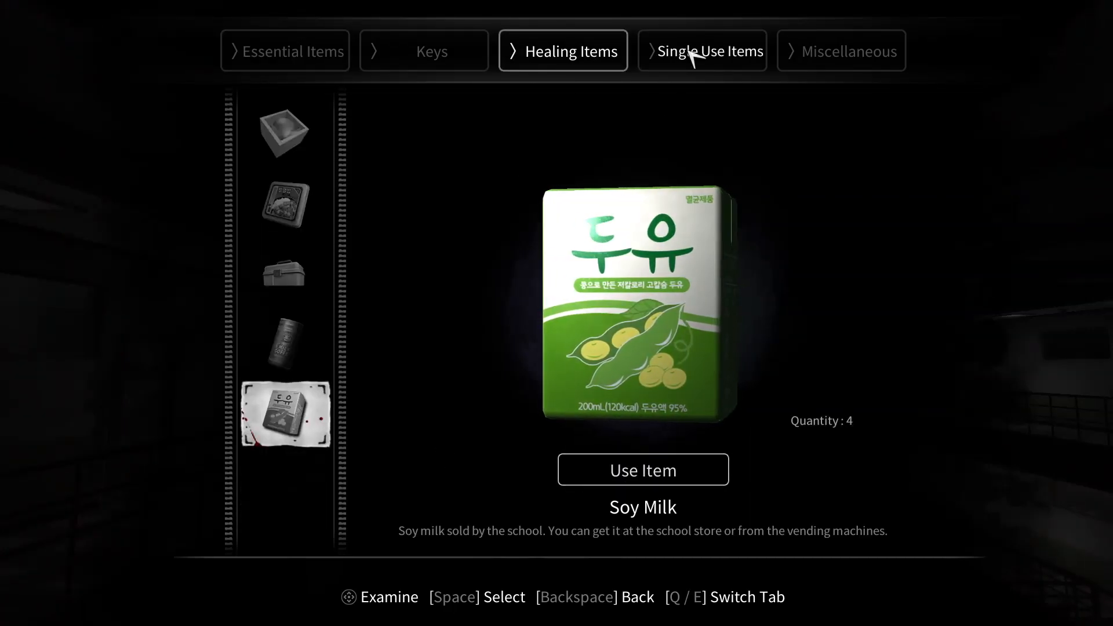
left_click(703, 51)
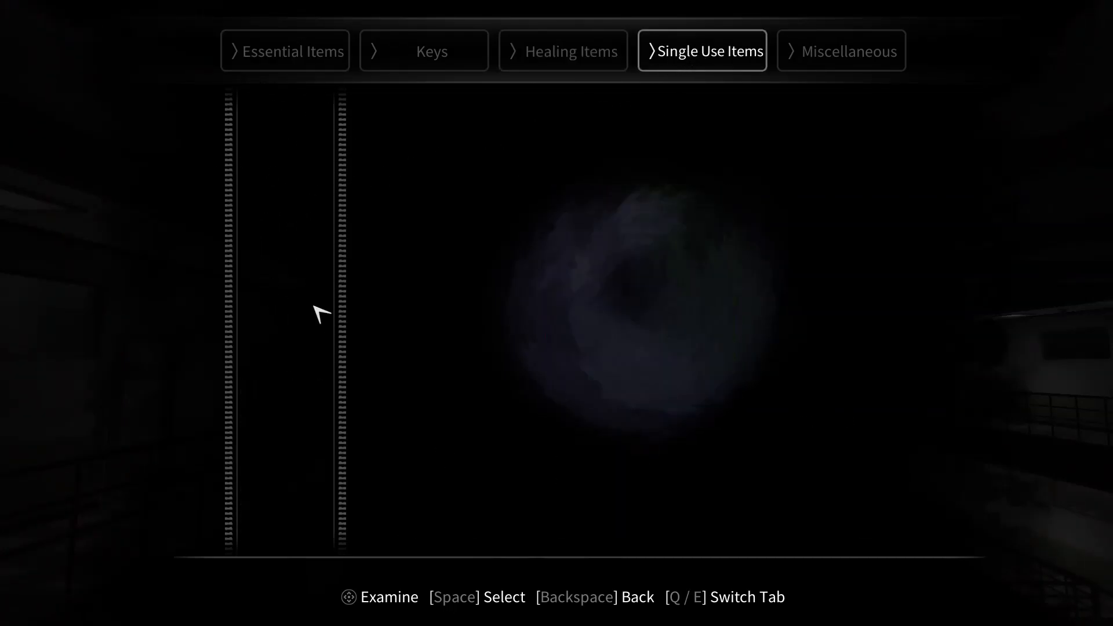
left_click(563, 50)
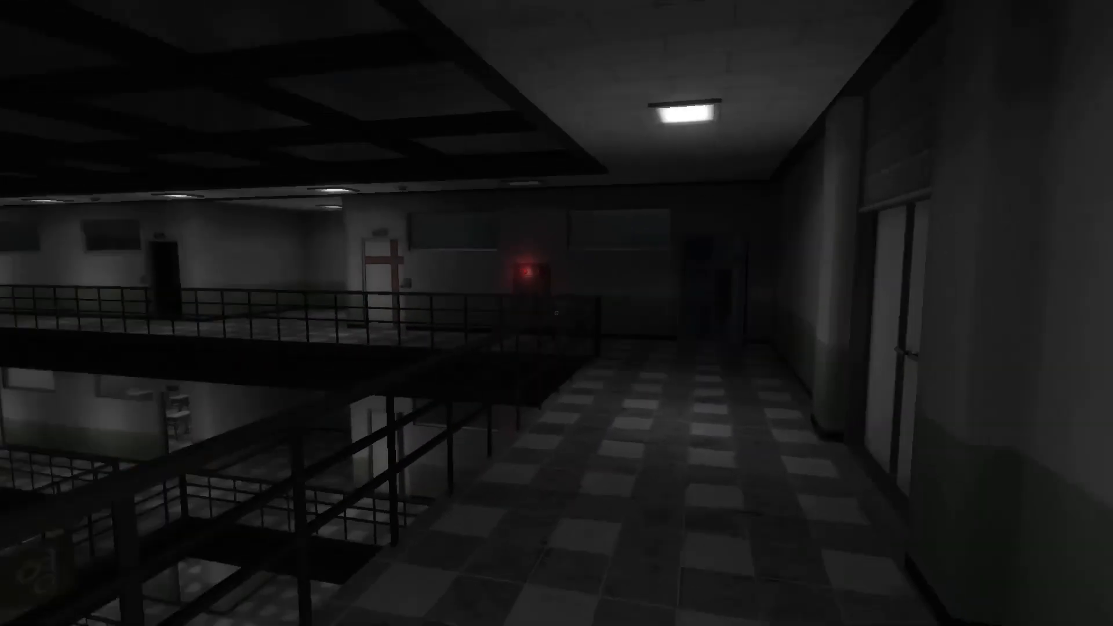
Open the pause menu and dismiss it to resume walking along the atrium balcony.
key("Escape")
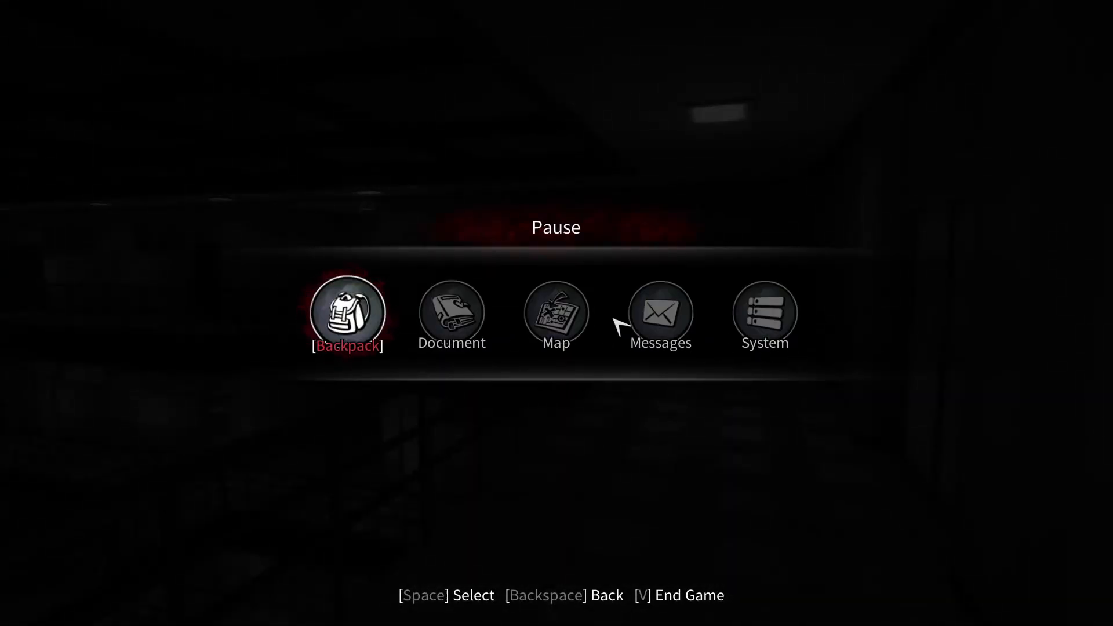
left_click(556, 313)
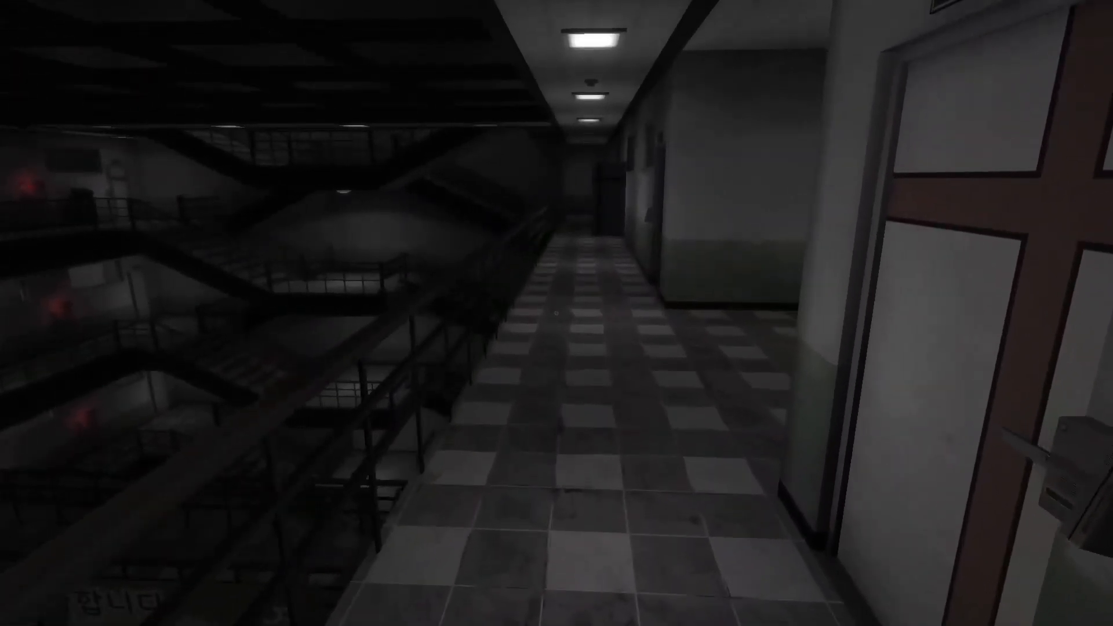
mouse_move(556, 313)
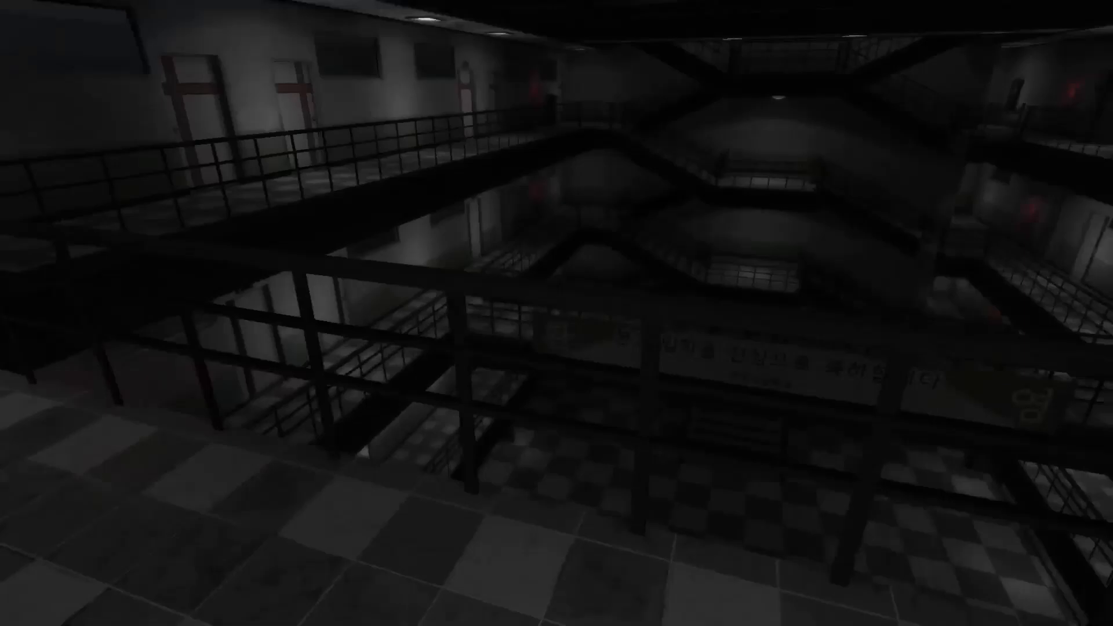
mouse_move(556, 313)
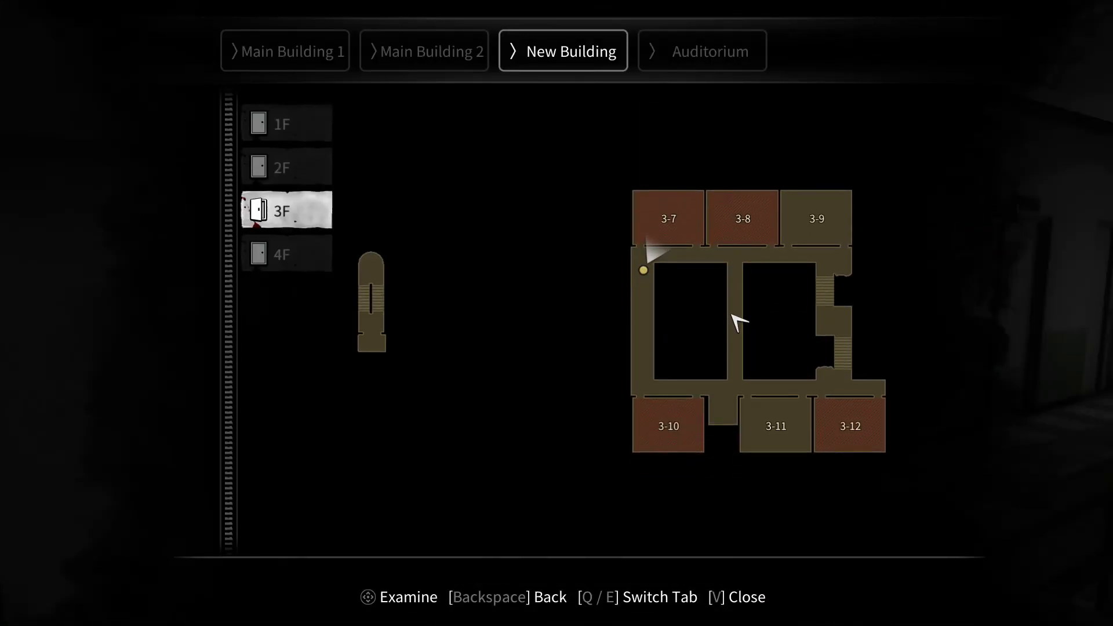
Put away the New Building 3F map to resume exploring.
key("v")
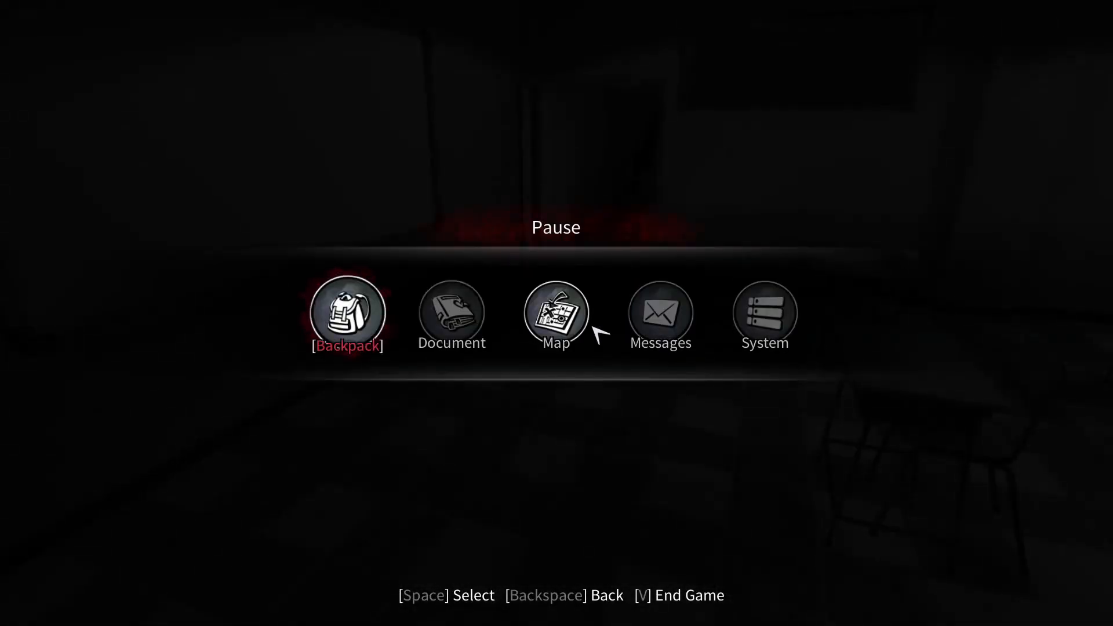
Bring up the school map from the pause menu, then close it.
left_click(556, 313)
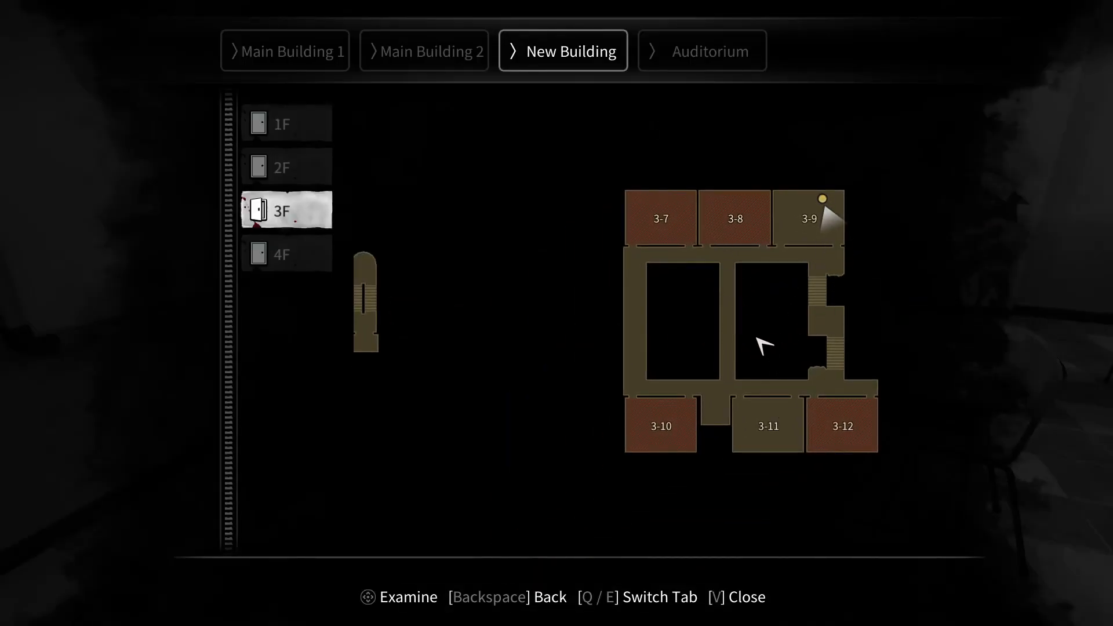
key("v")
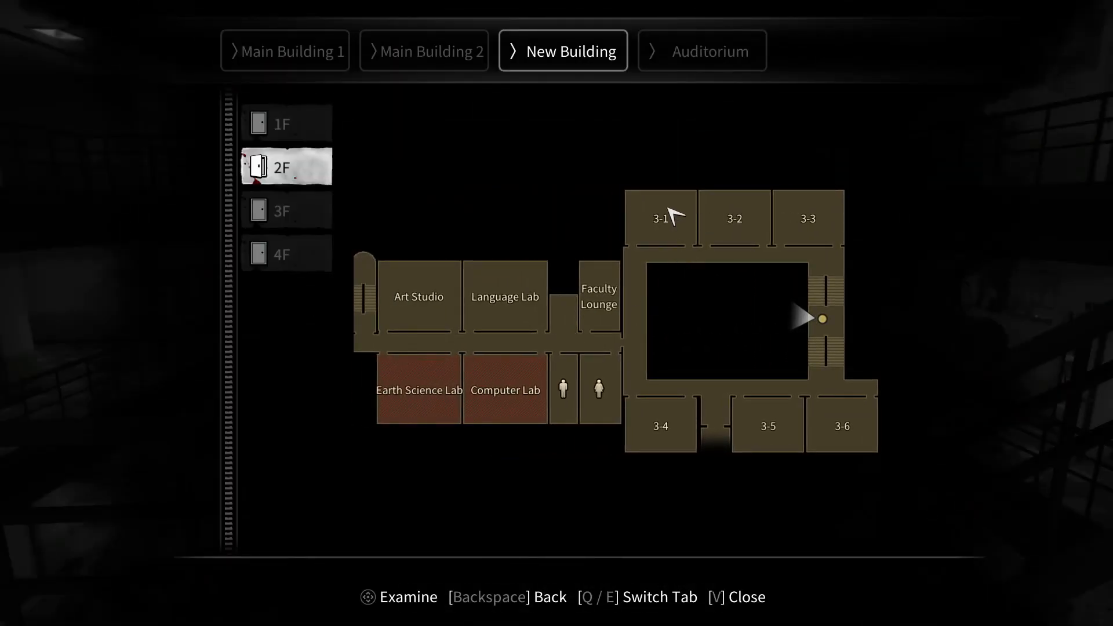
mouse_move(650, 415)
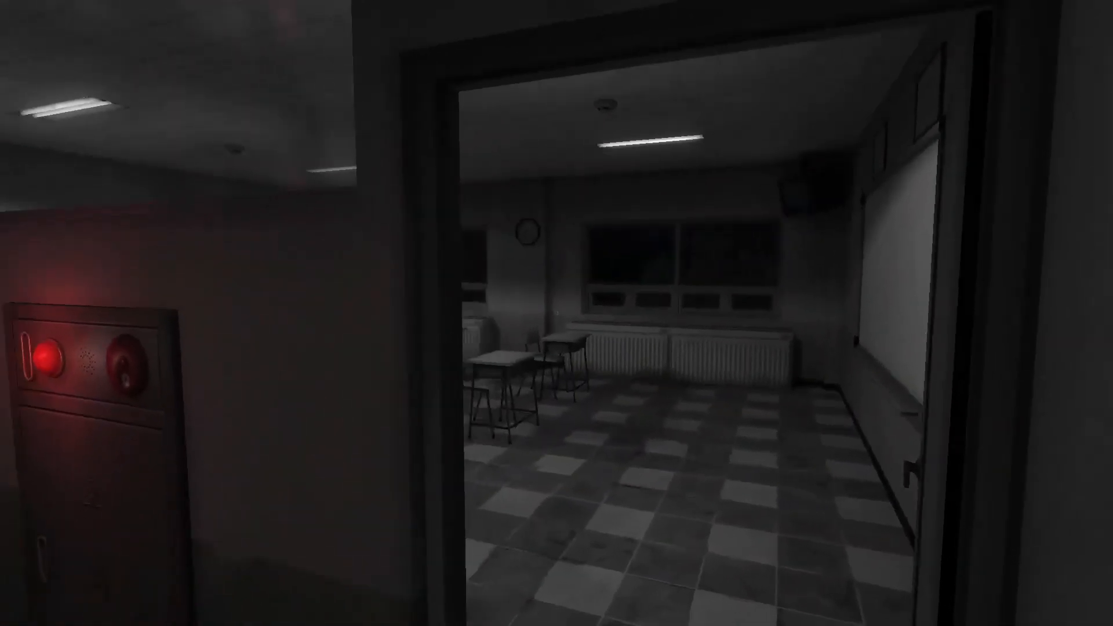
mouse_move(556, 313)
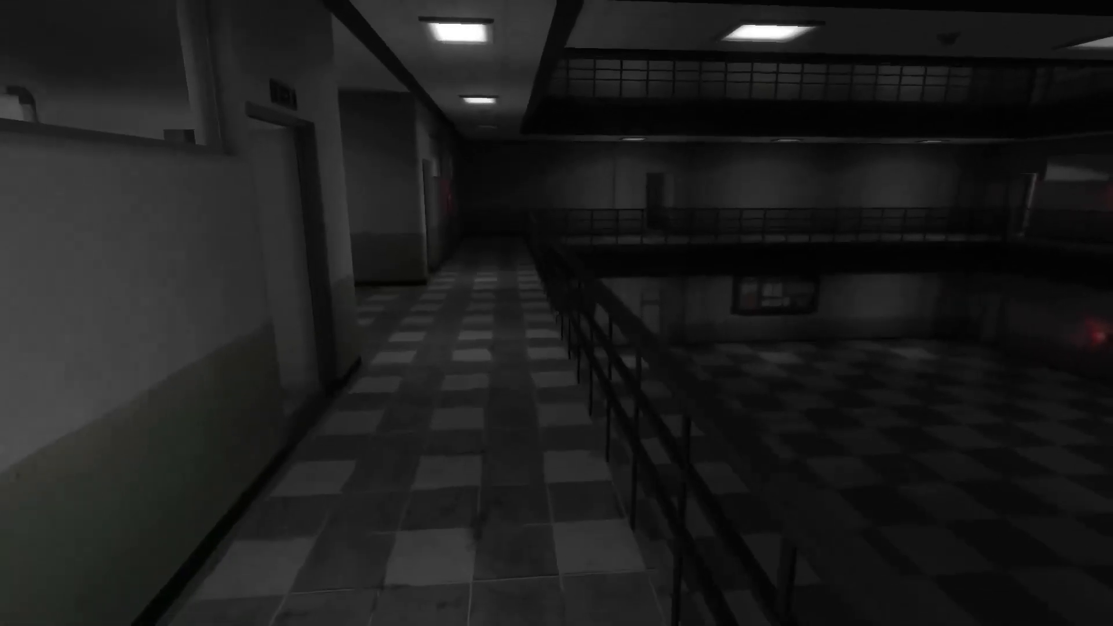
mouse_move(556, 313)
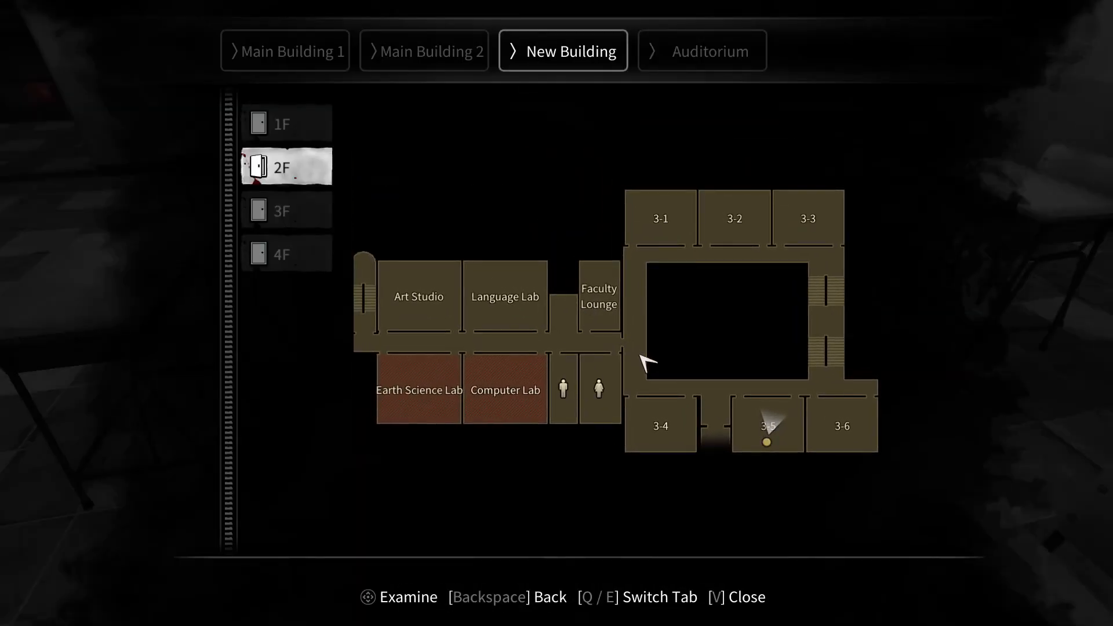
Close the New Building 2F map.
key("v")
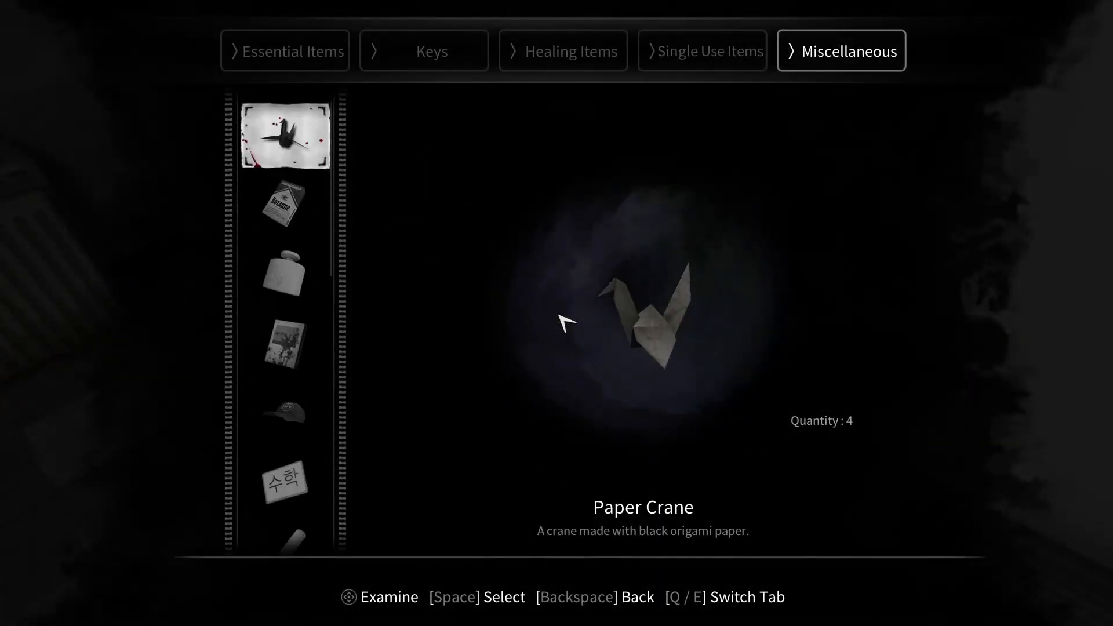
Close the backpack, then reopen the inventory to check the three felt-tip pens and close it.
key("backspace")
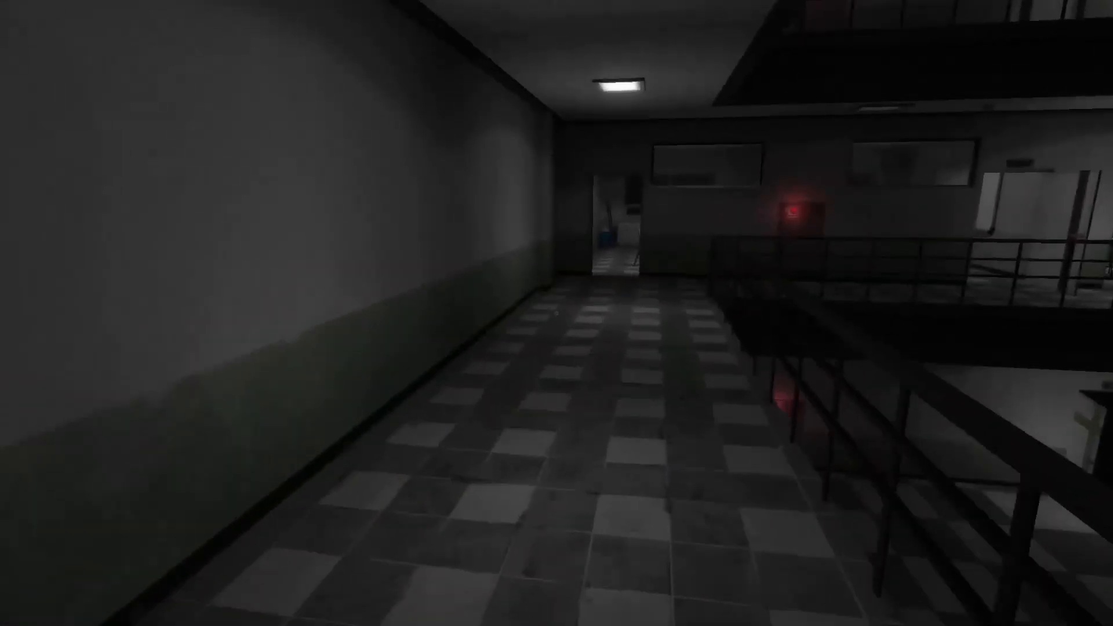
key("Escape")
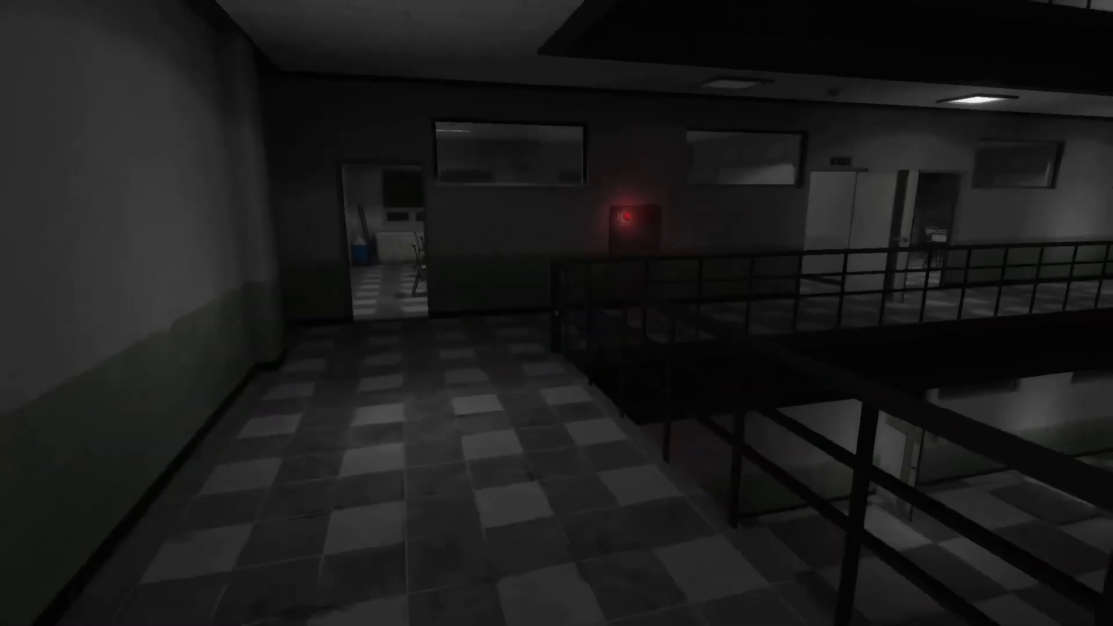
mouse_move(556, 313)
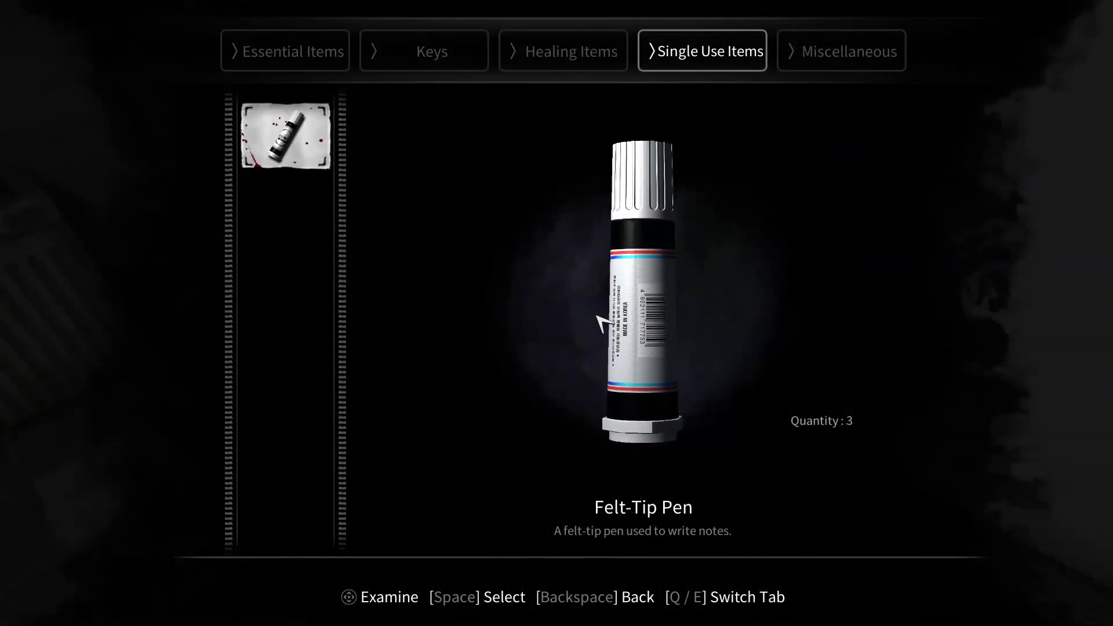
key("backspace")
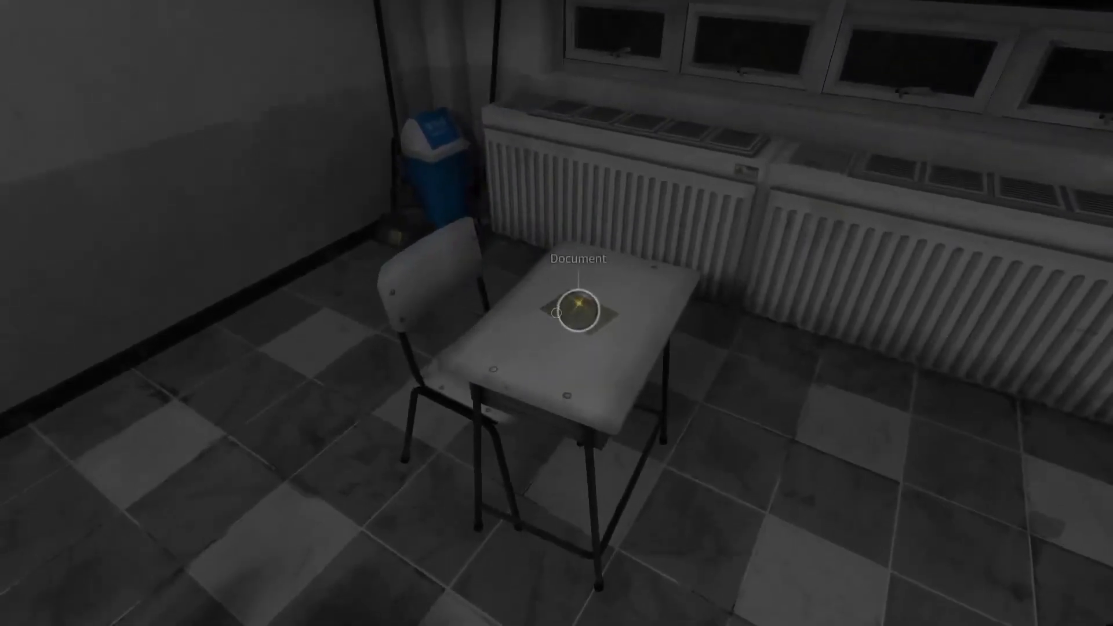
Pick up A Conspirer's Note from the desk, read it, and close the notes.
left_click(576, 305)
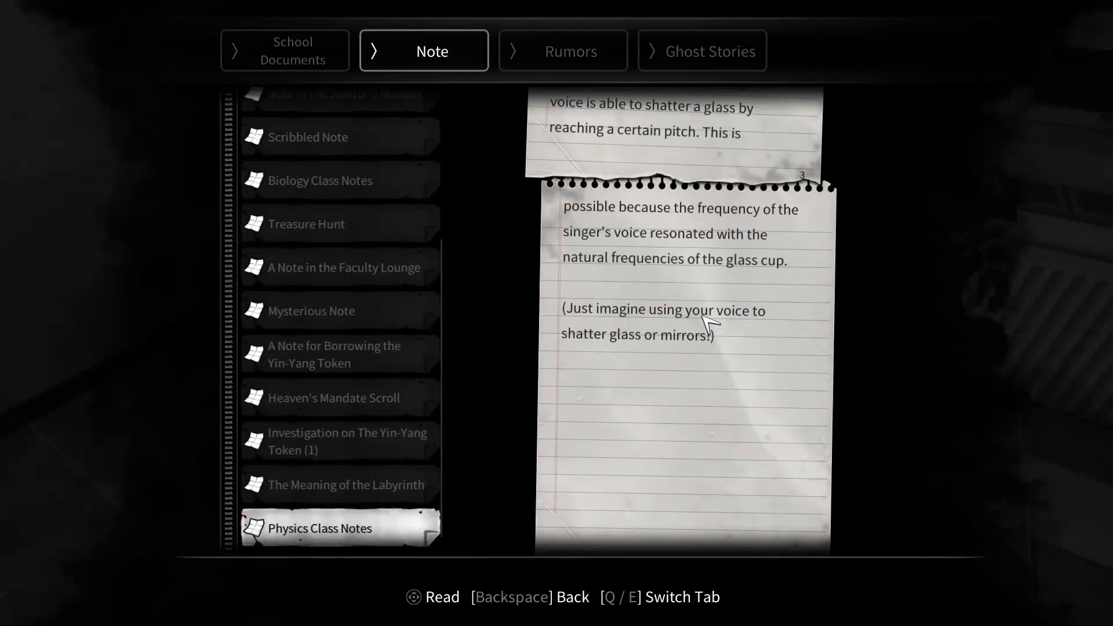
key("backspace")
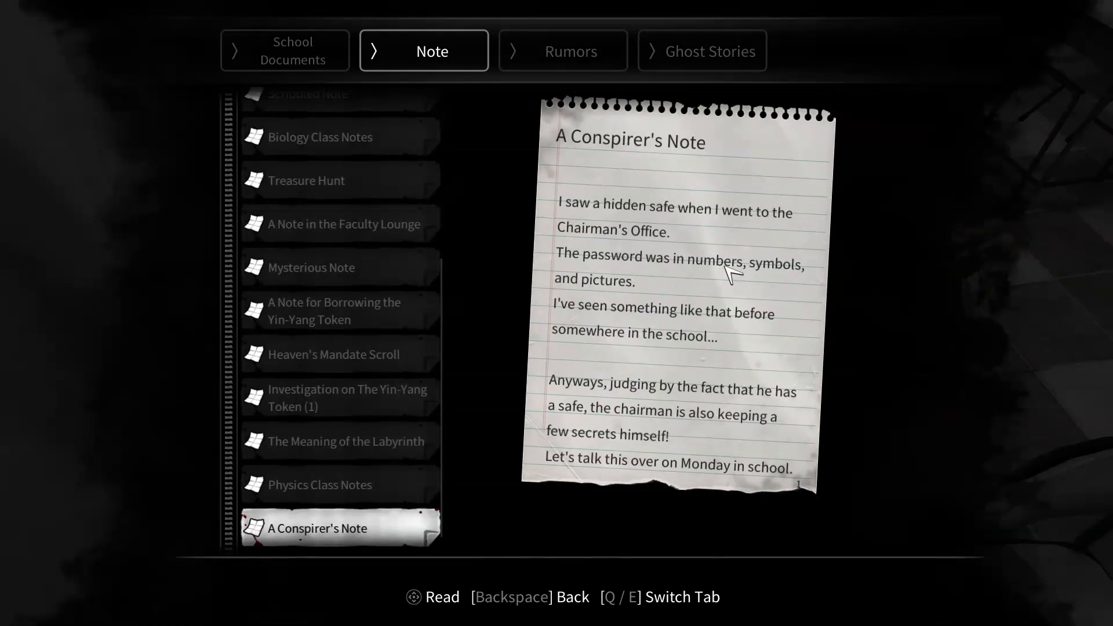
mouse_move(731, 341)
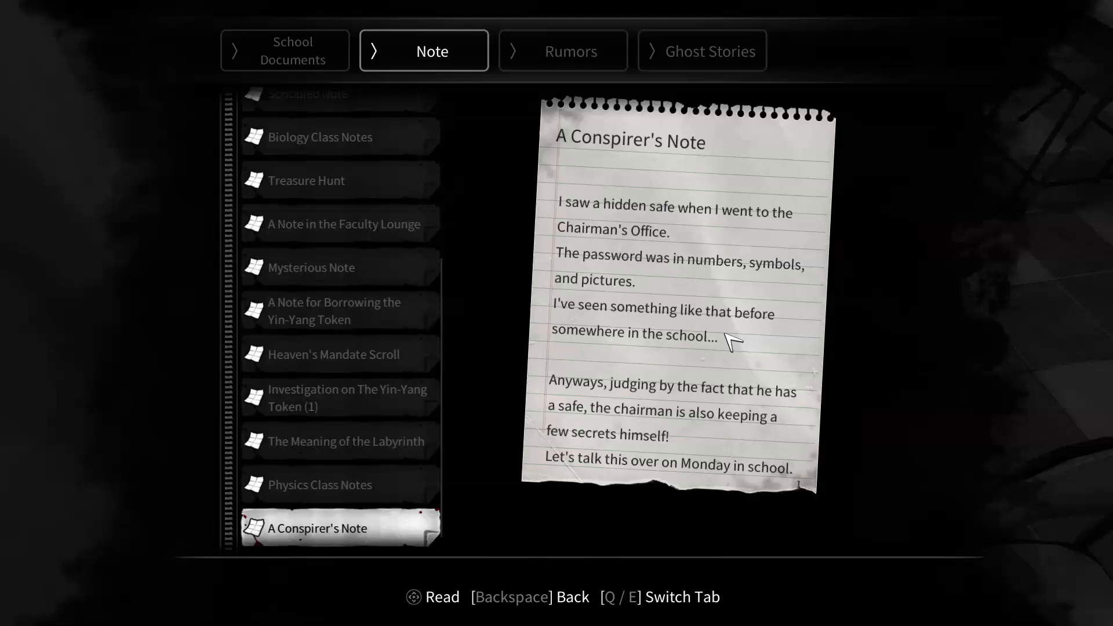
key("Backspace")
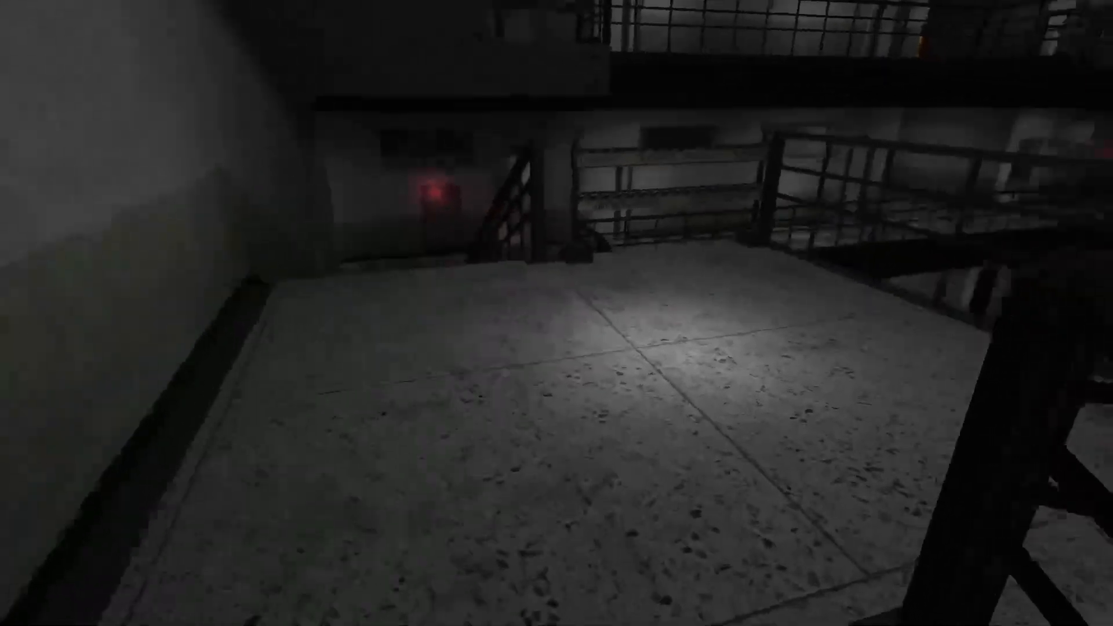
mouse_move(557, 313)
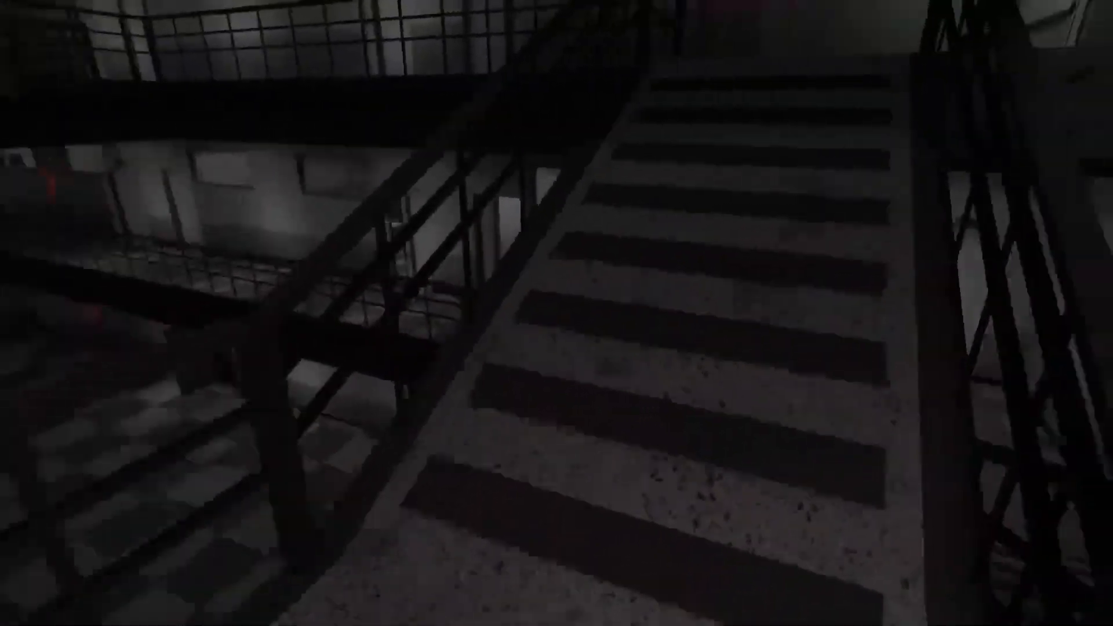
mouse_move(556, 313)
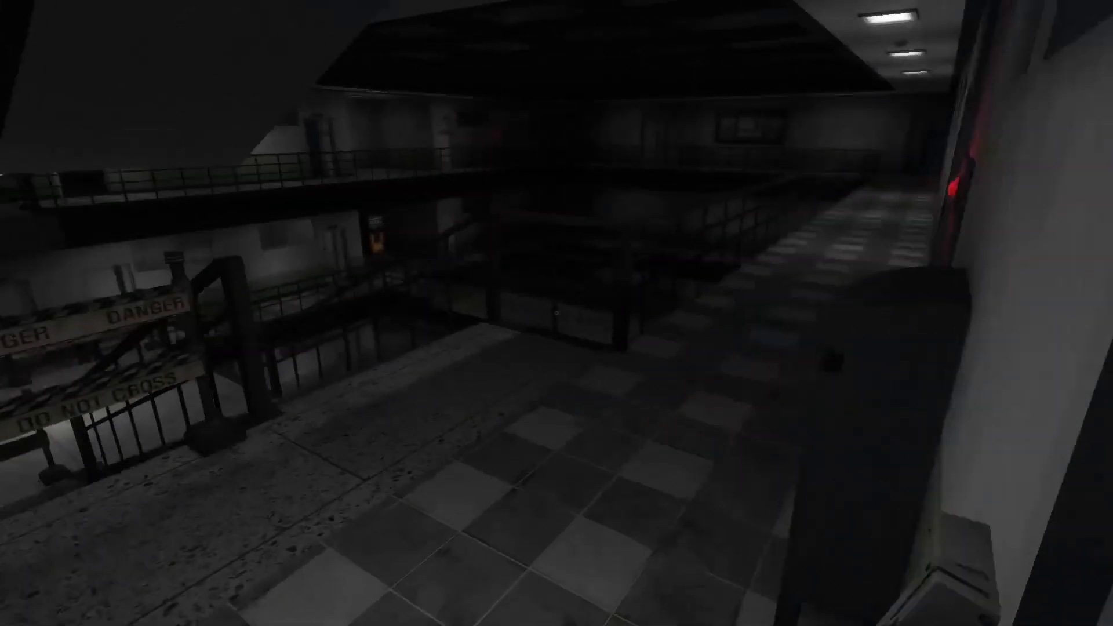
mouse_move(556, 313)
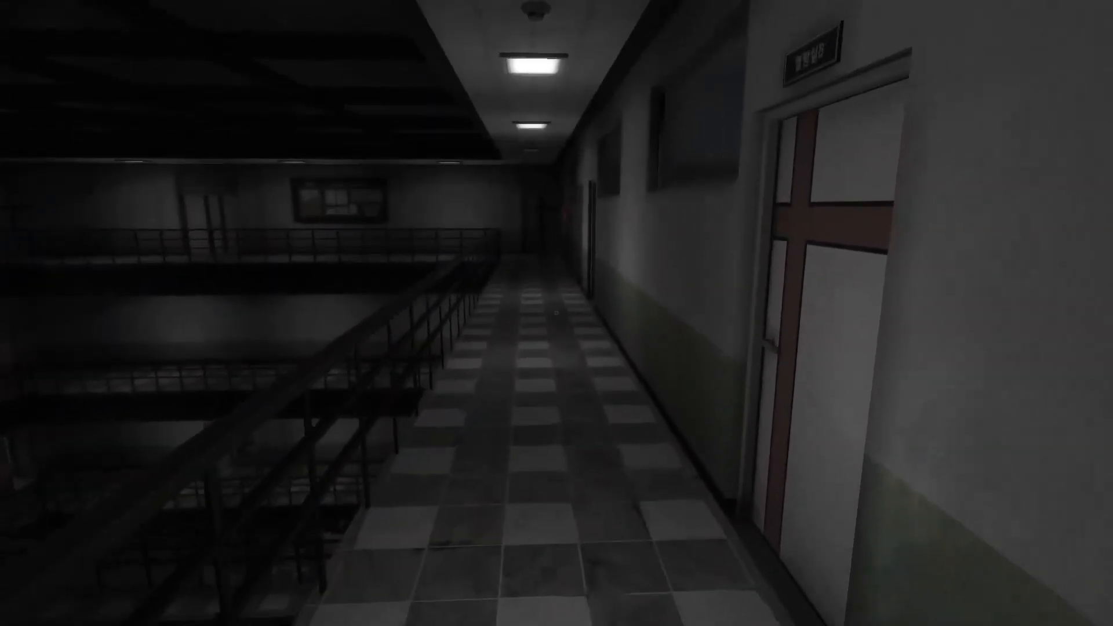
mouse_move(556, 312)
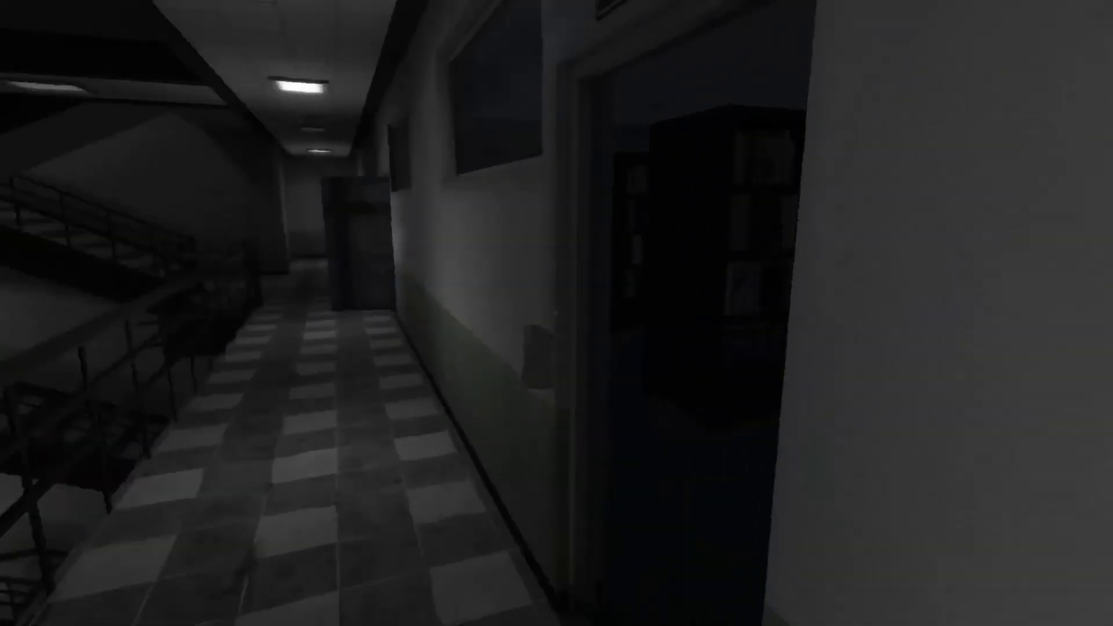
key("Escape")
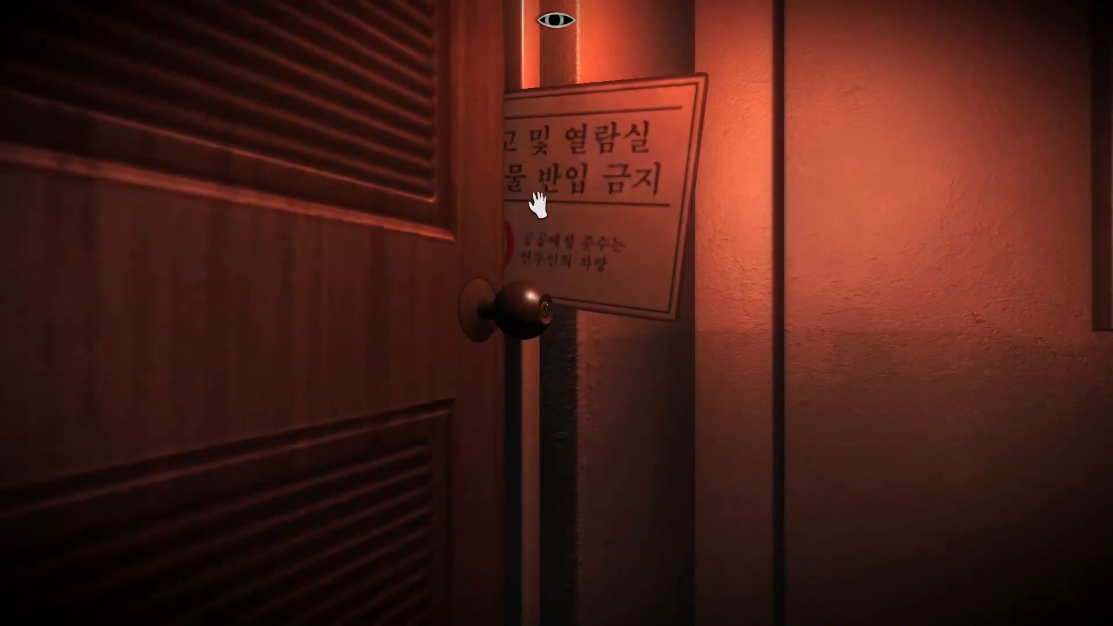
Try the knob of the red-lit door with the warning sign.
left_click(515, 306)
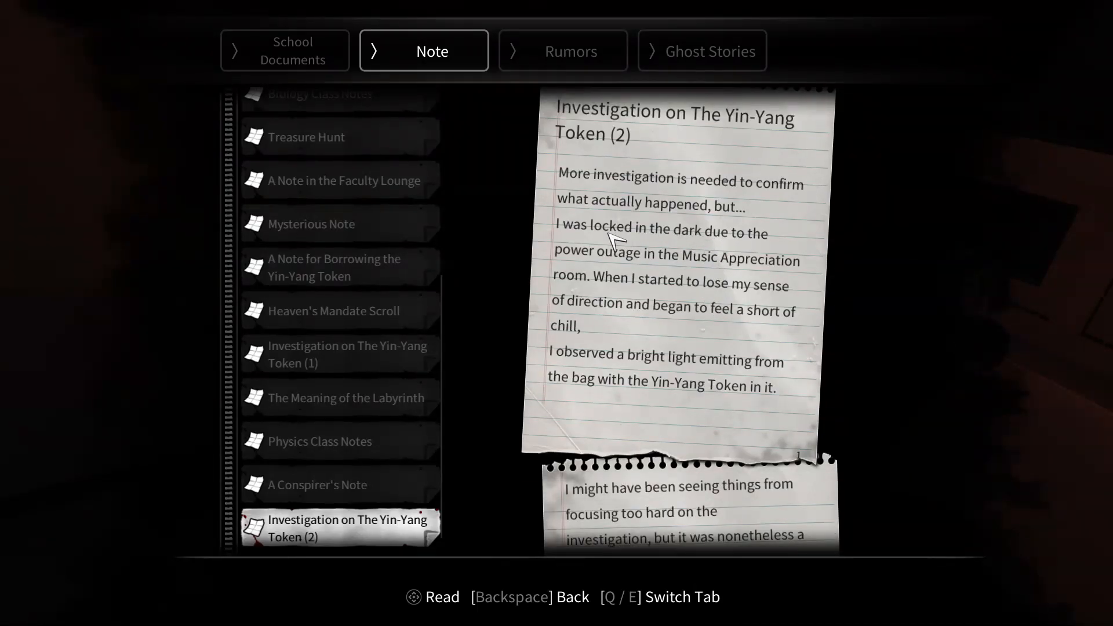
mouse_move(717, 280)
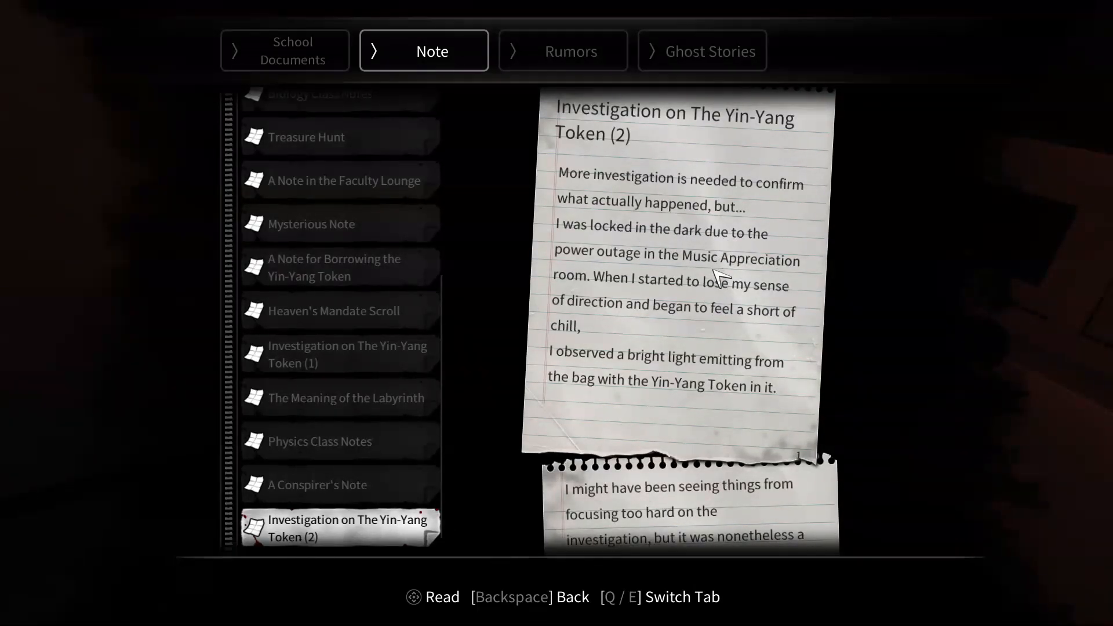
Scroll through Investigation on The Yin-Yang Token (2), then close the notes.
scroll("down", 3)
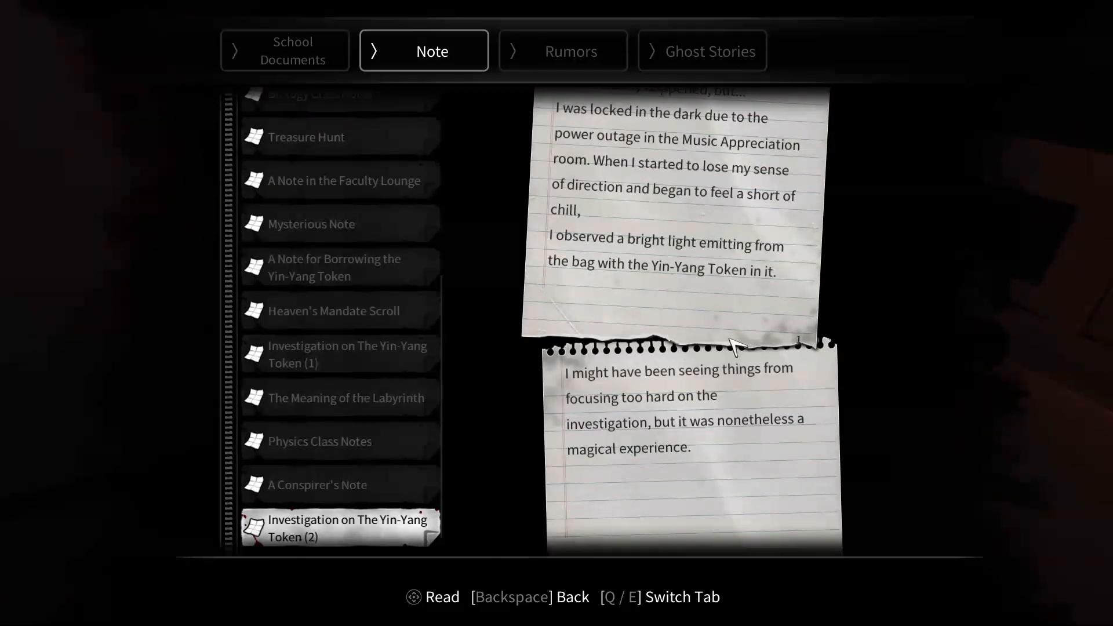
mouse_move(713, 383)
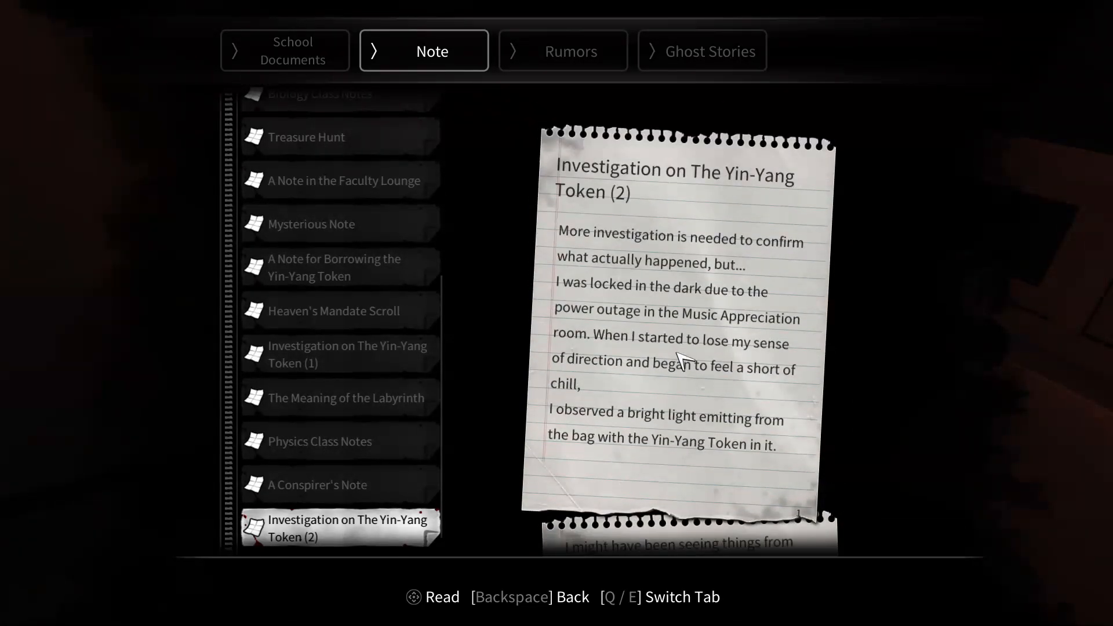
key("Backspace")
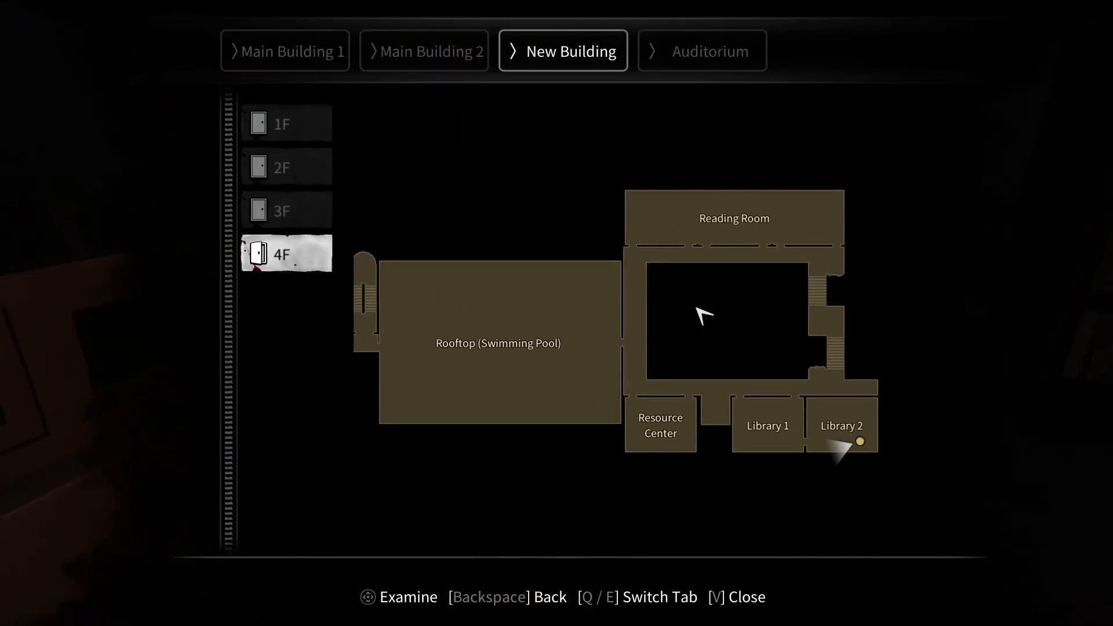
mouse_move(297, 226)
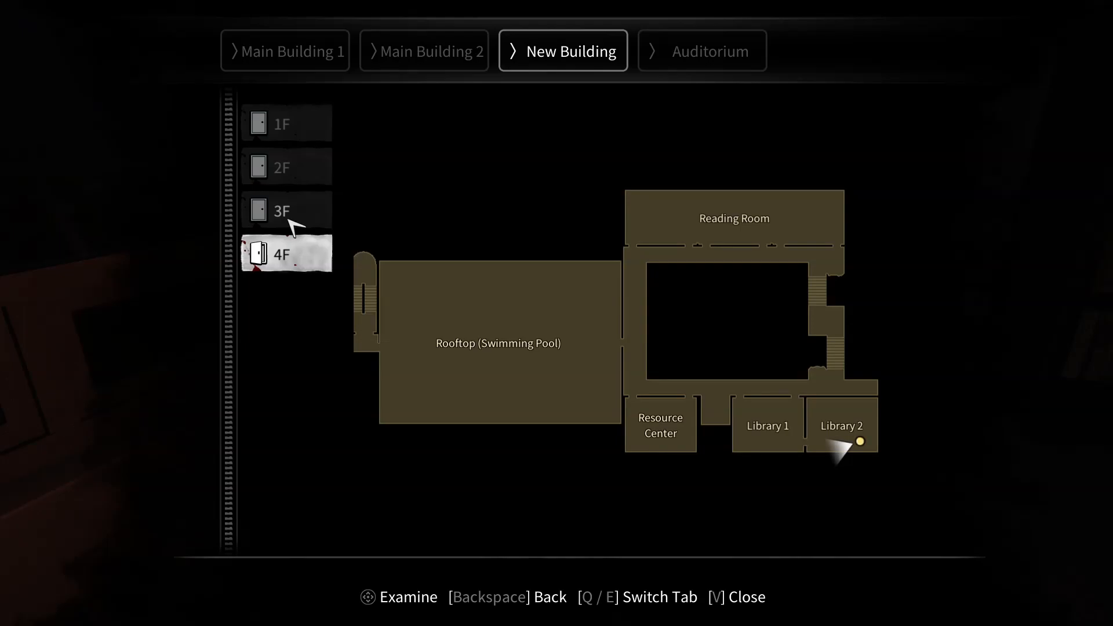
View the New Building 3F, 2F and 1F floor plans, then close the map.
left_click(285, 210)
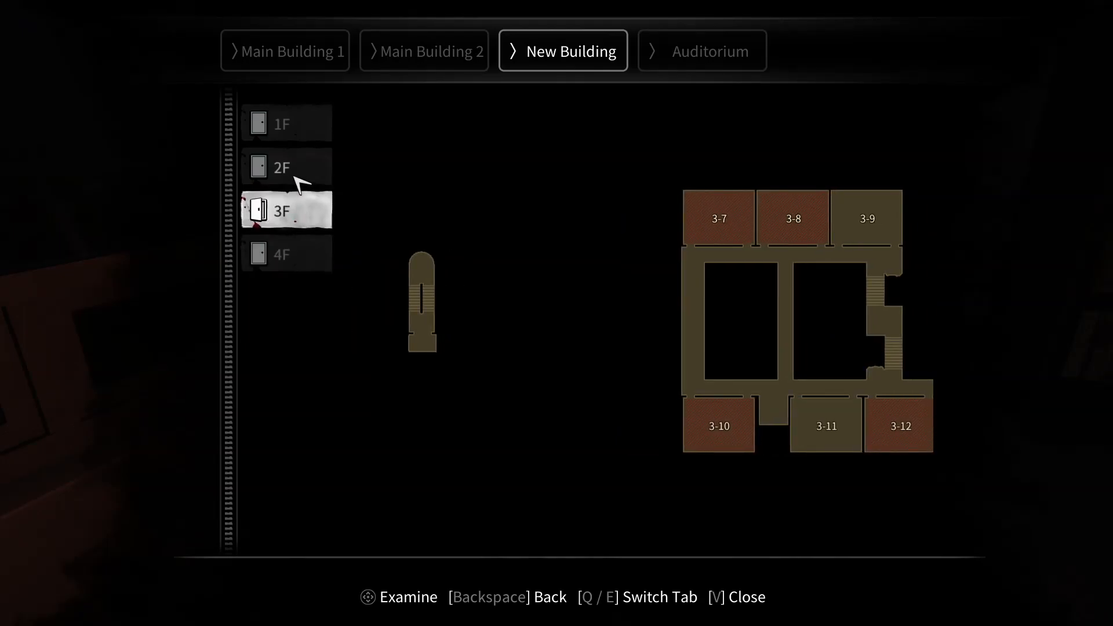
left_click(285, 167)
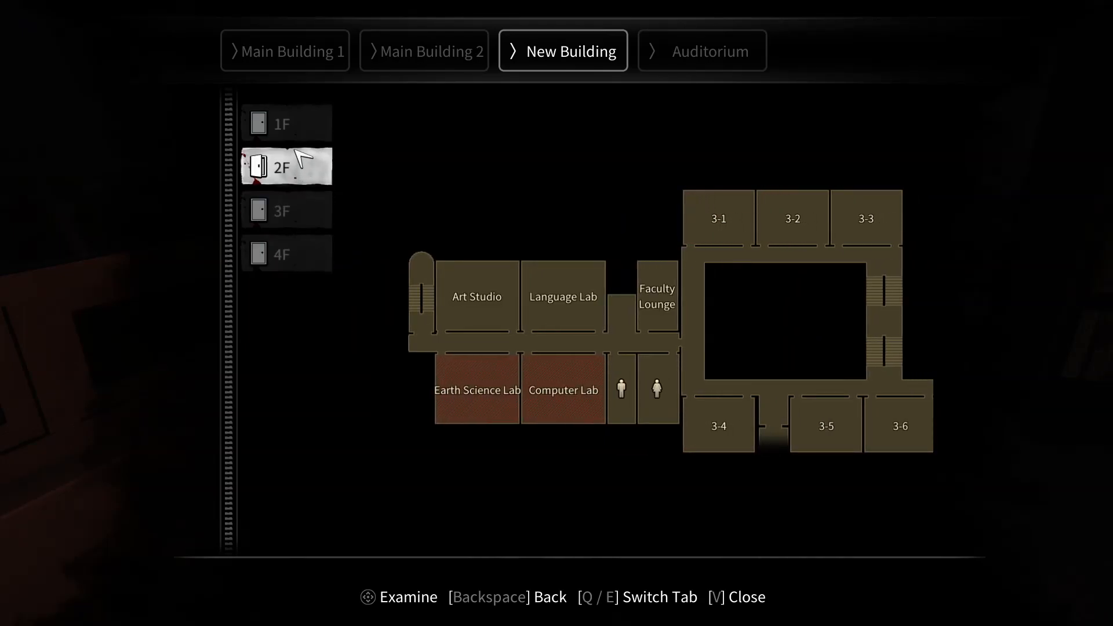
left_click(285, 124)
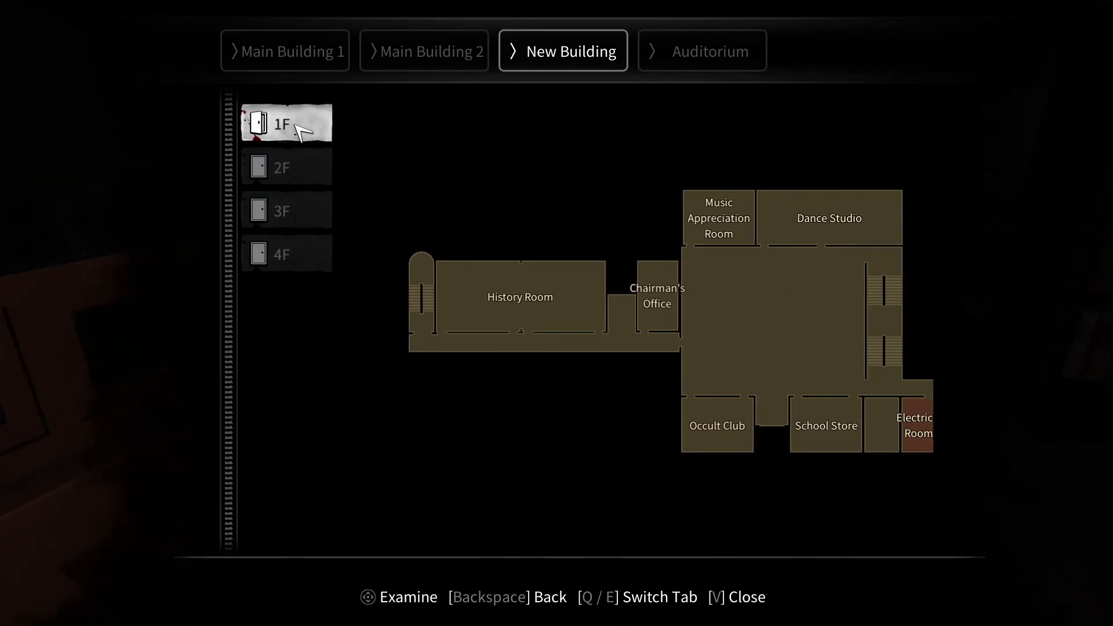
mouse_move(723, 191)
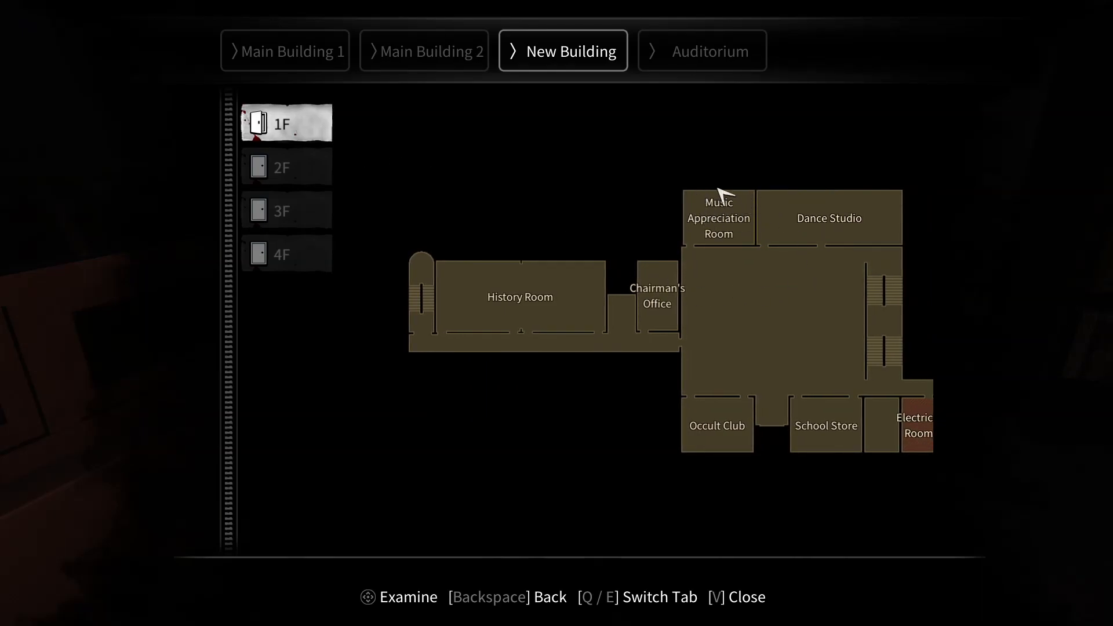
mouse_move(770, 218)
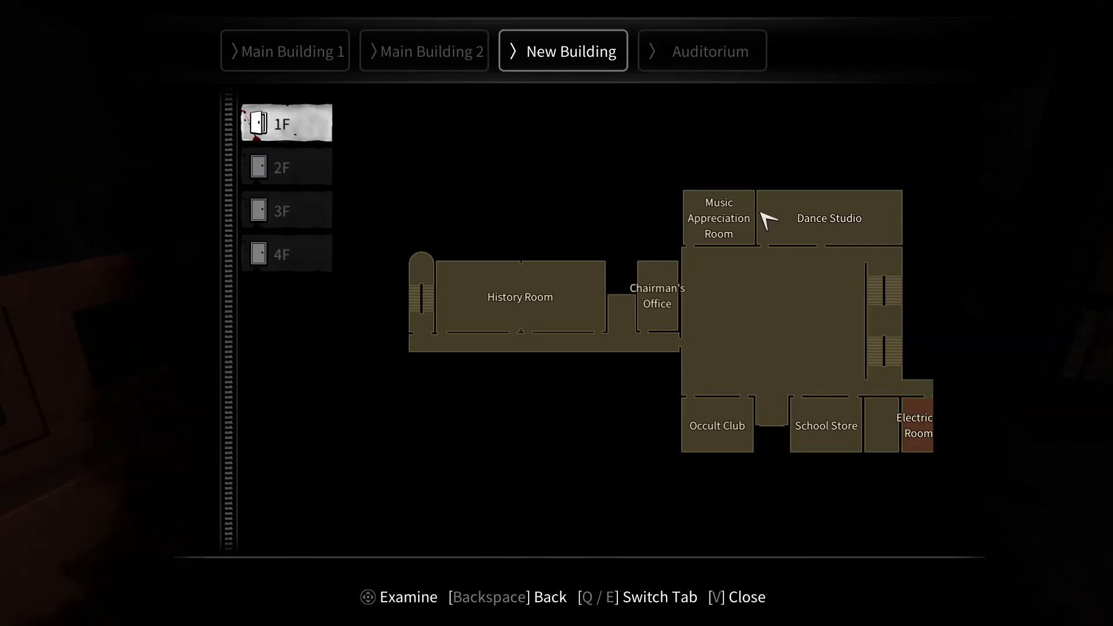
key("v")
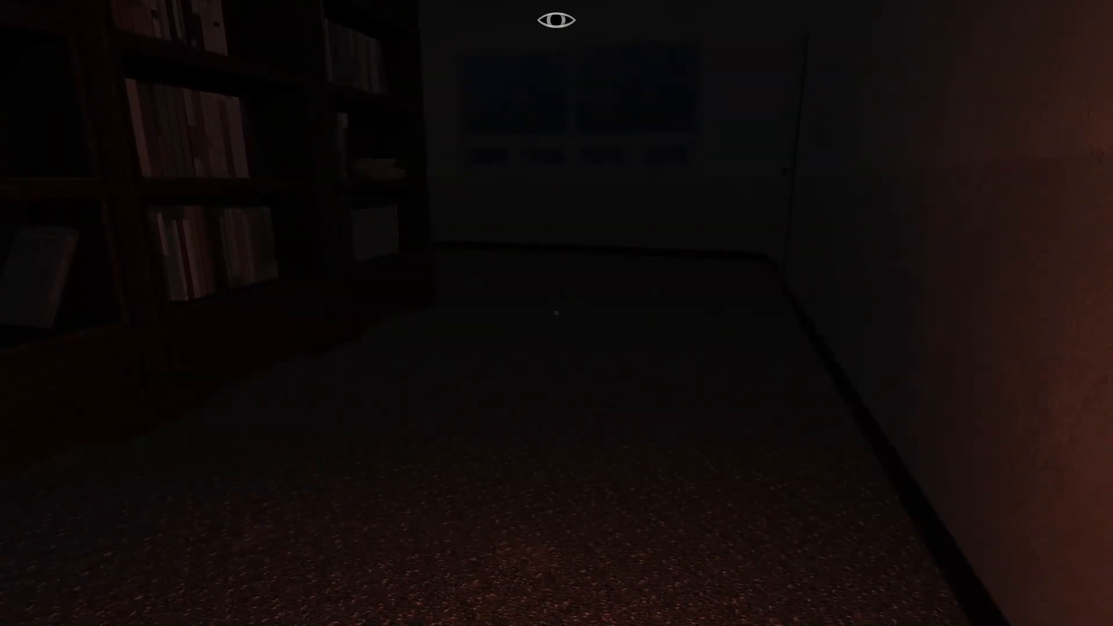
Reach the electrical panel at the far wall with Light, Power and Alarm switches.
key("Escape")
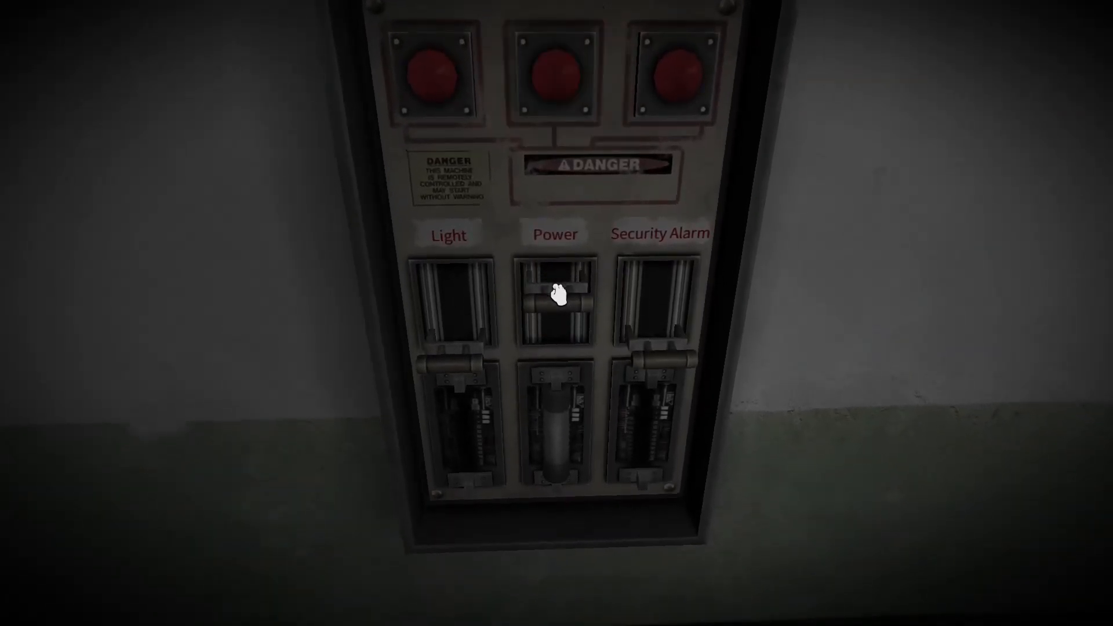
Throw the panel's Power lever, then the Security Alarm lever.
left_click(557, 295)
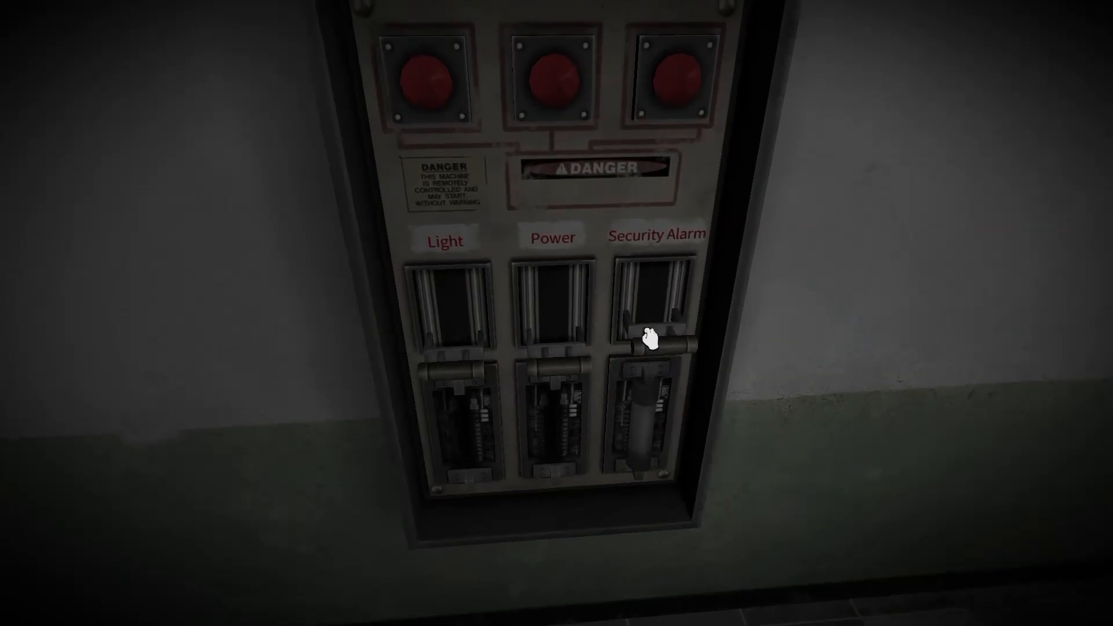
left_click(657, 337)
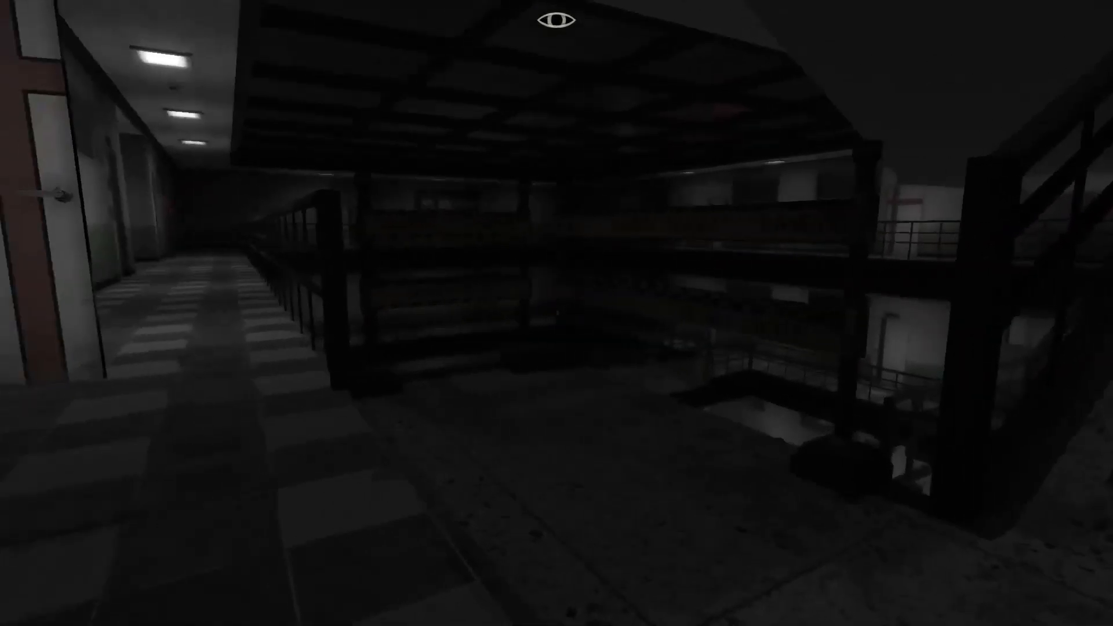
mouse_move(556, 19)
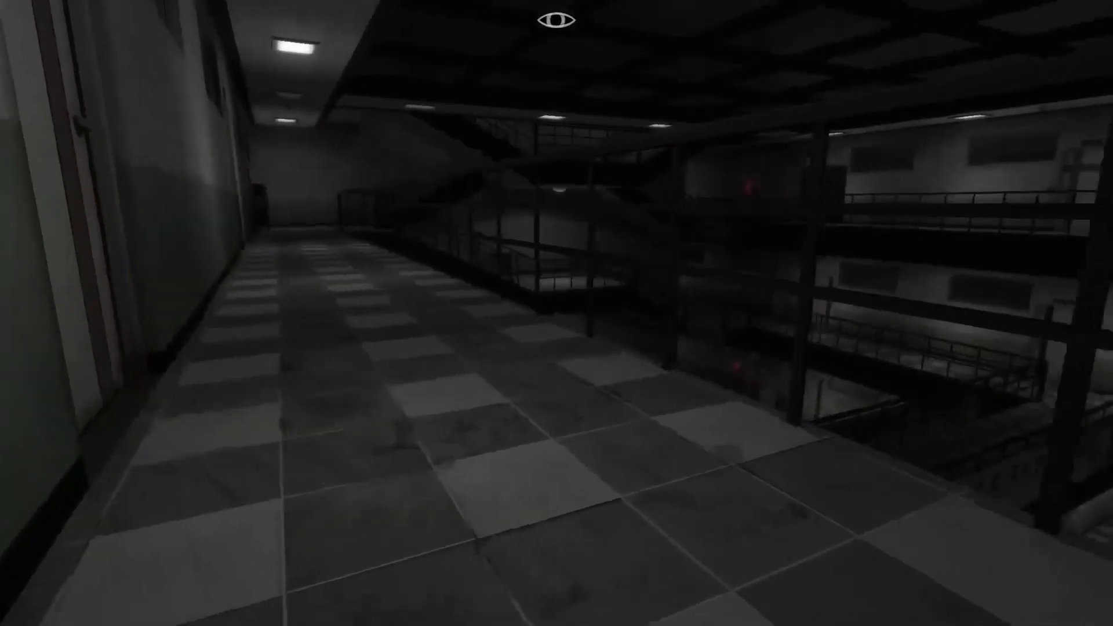
Open the New Building map from the pause menu, view 2F's Language Lab, then 1F.
key("Escape")
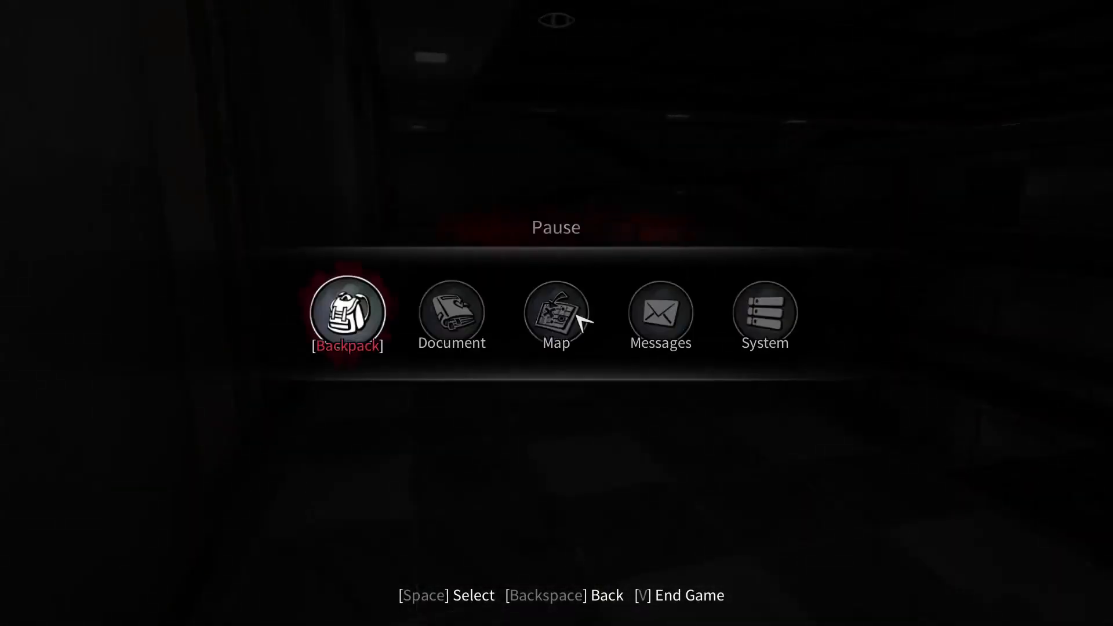
left_click(555, 312)
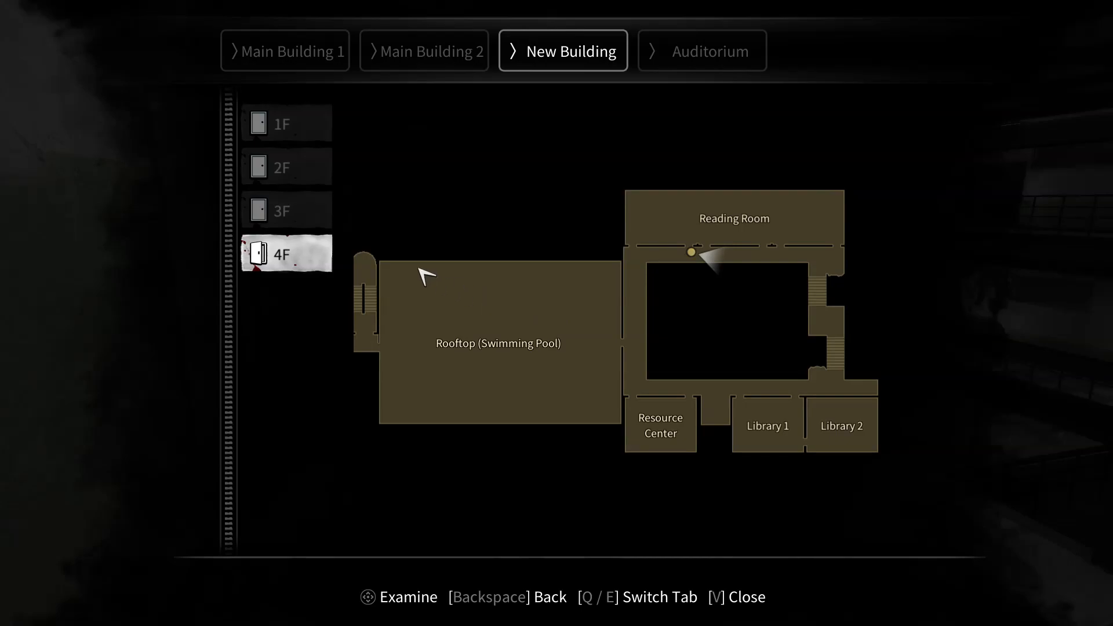
mouse_move(298, 234)
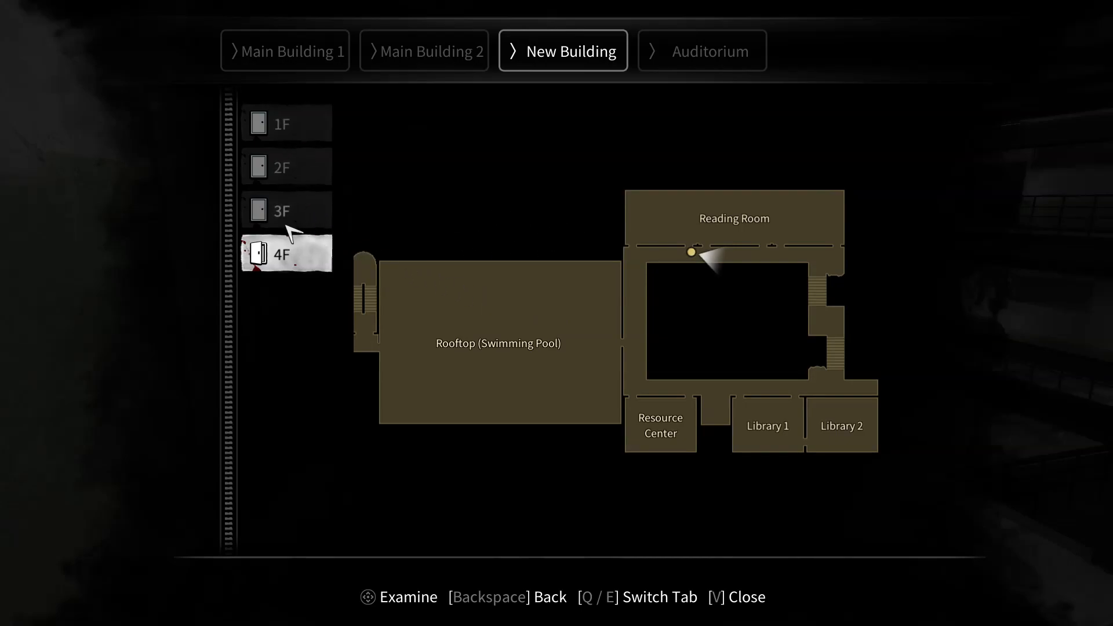
left_click(286, 167)
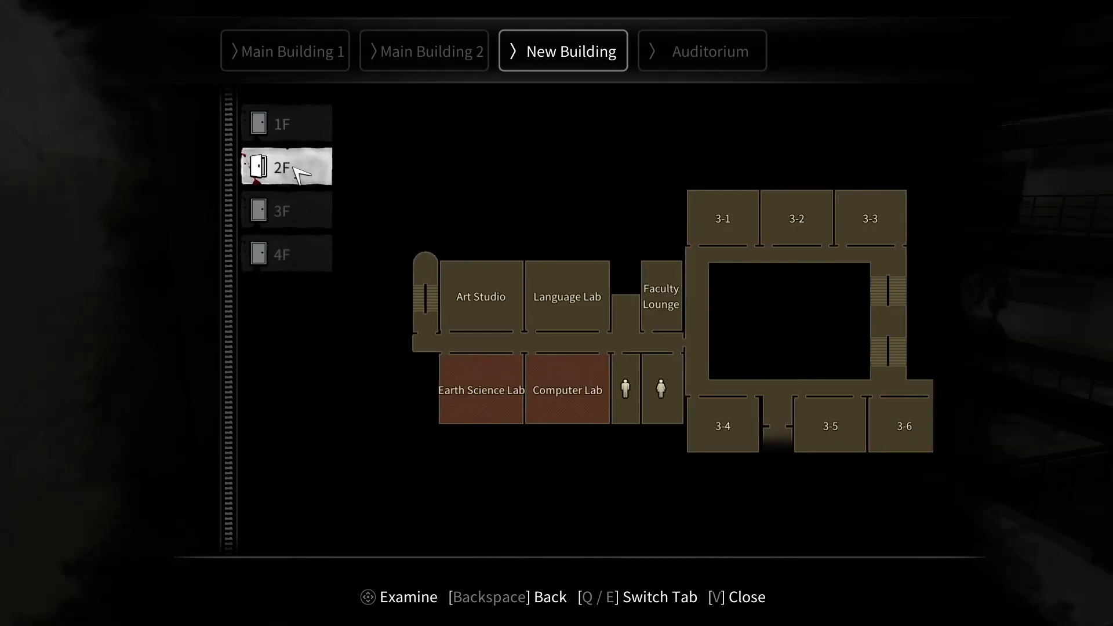
left_click(286, 124)
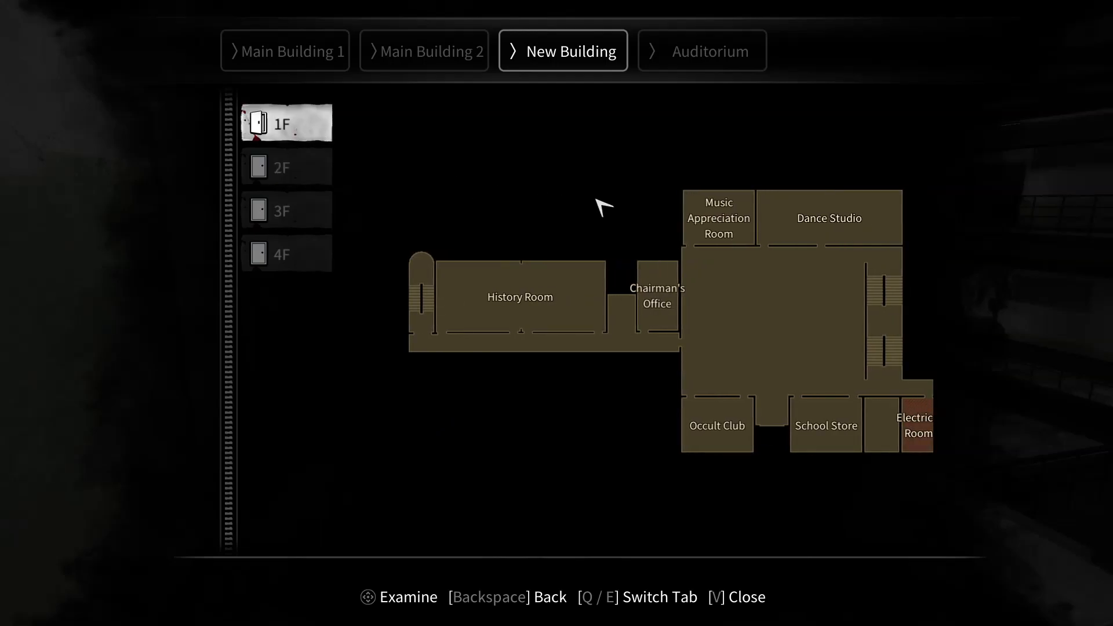
mouse_move(748, 227)
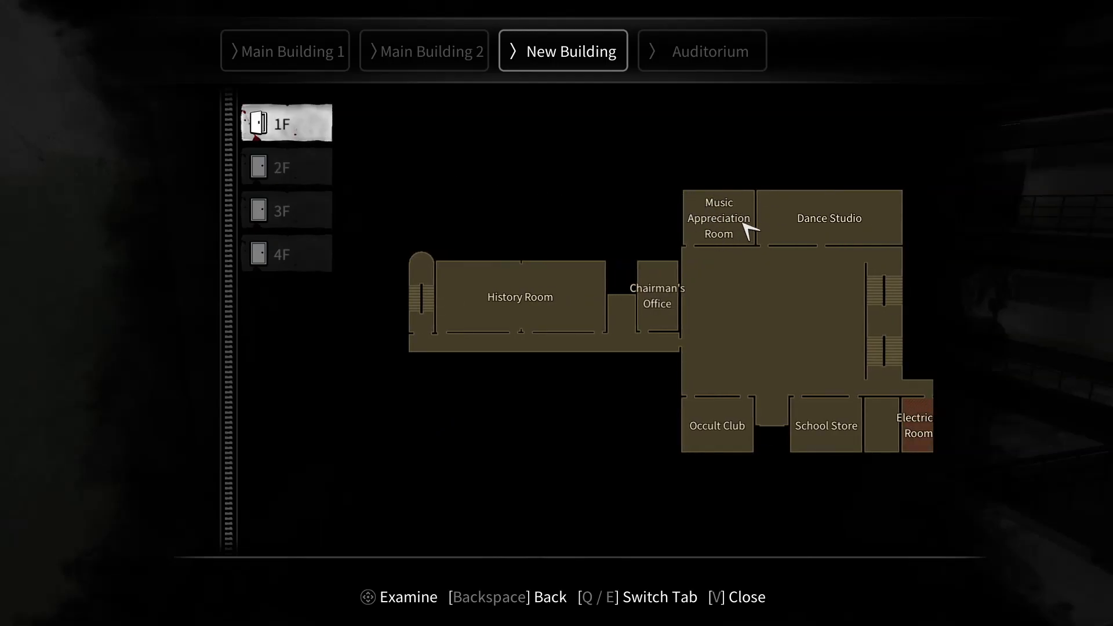
mouse_move(648, 217)
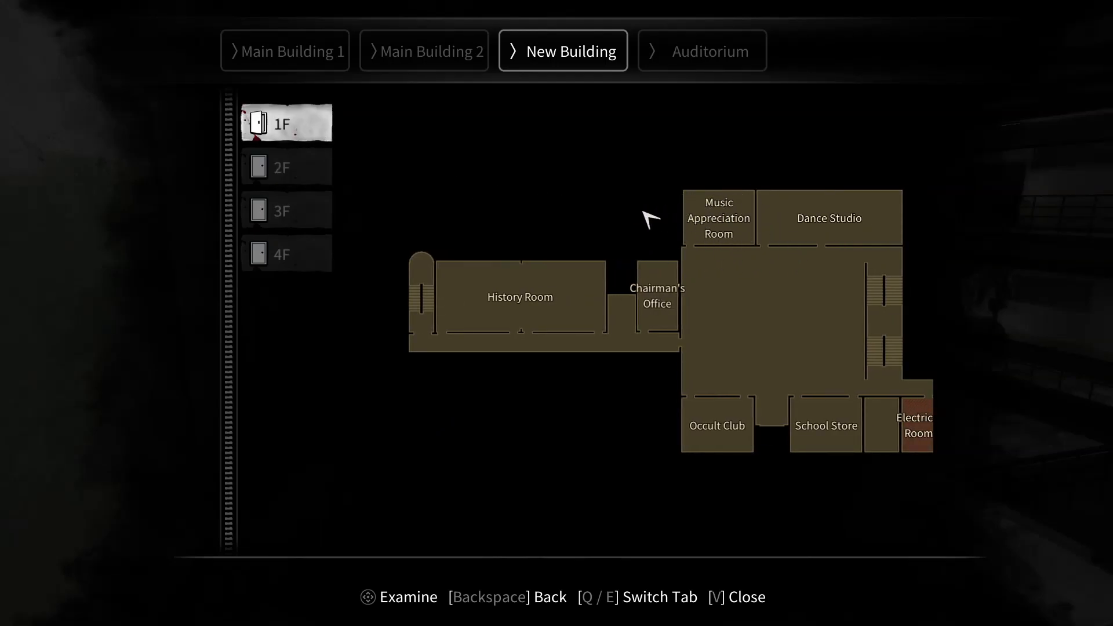
mouse_move(767, 312)
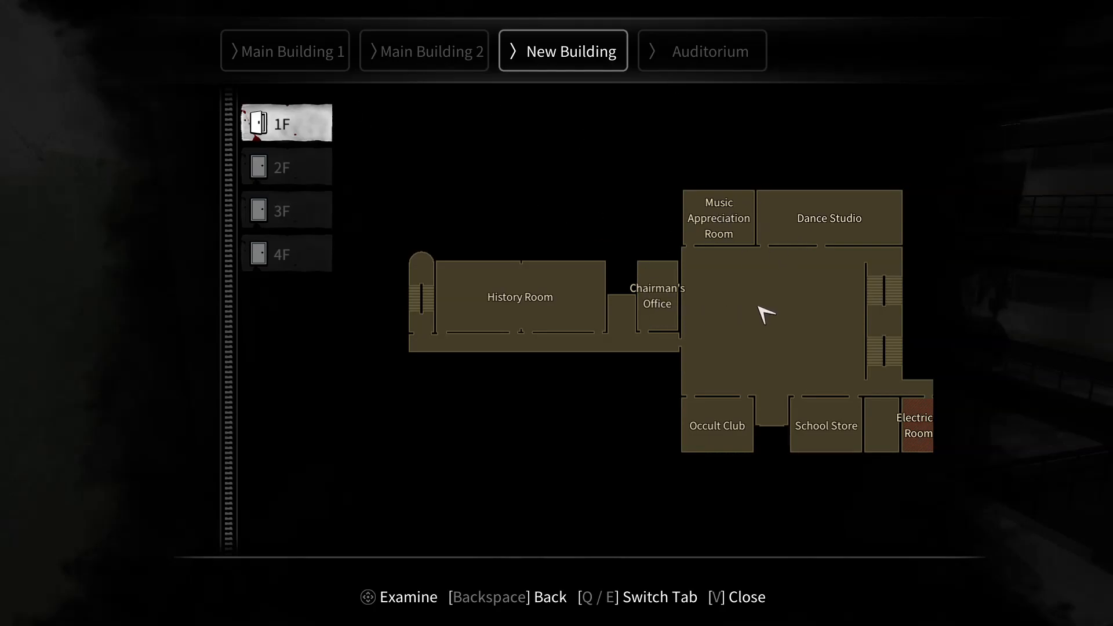
Climb the atrium stairs to the taped-off landing, checking the 1F map on the way.
key("v")
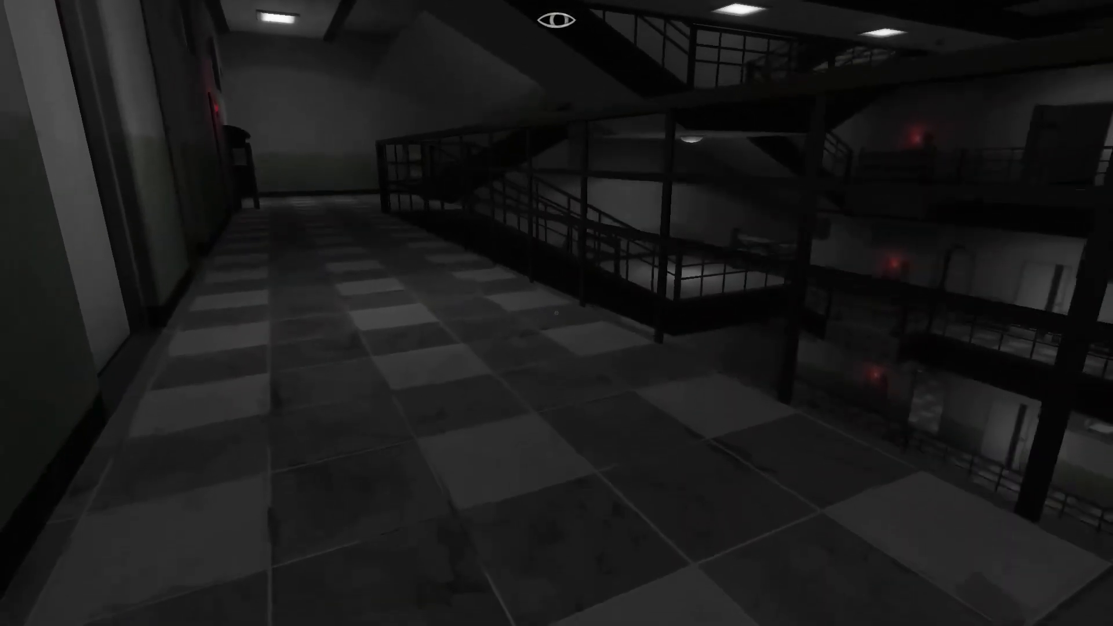
mouse_move(556, 313)
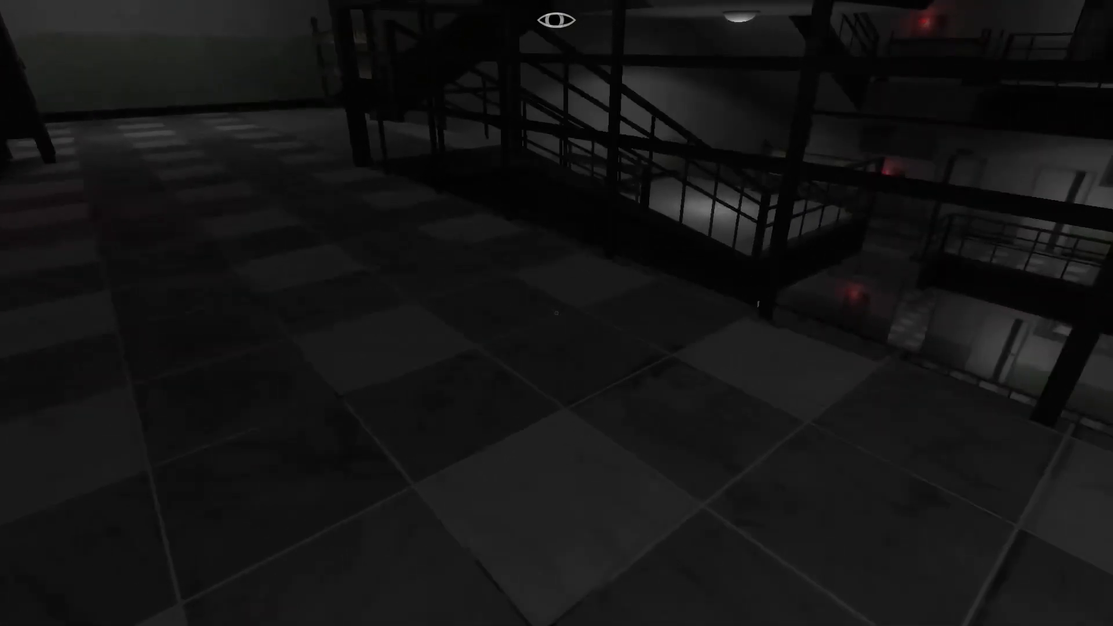
mouse_move(556, 313)
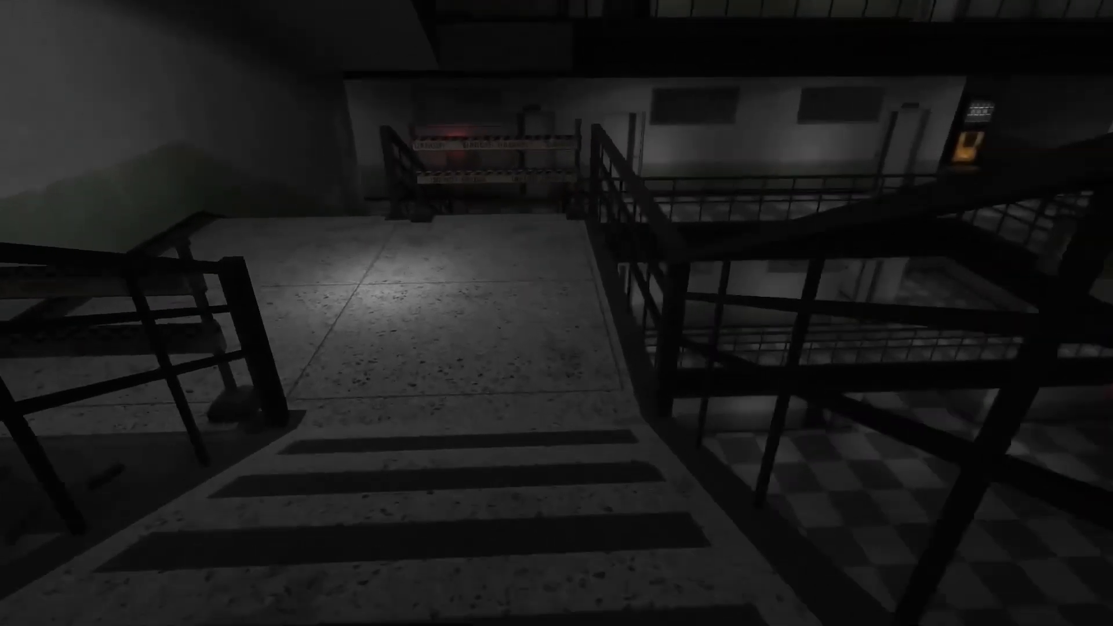
mouse_move(556, 313)
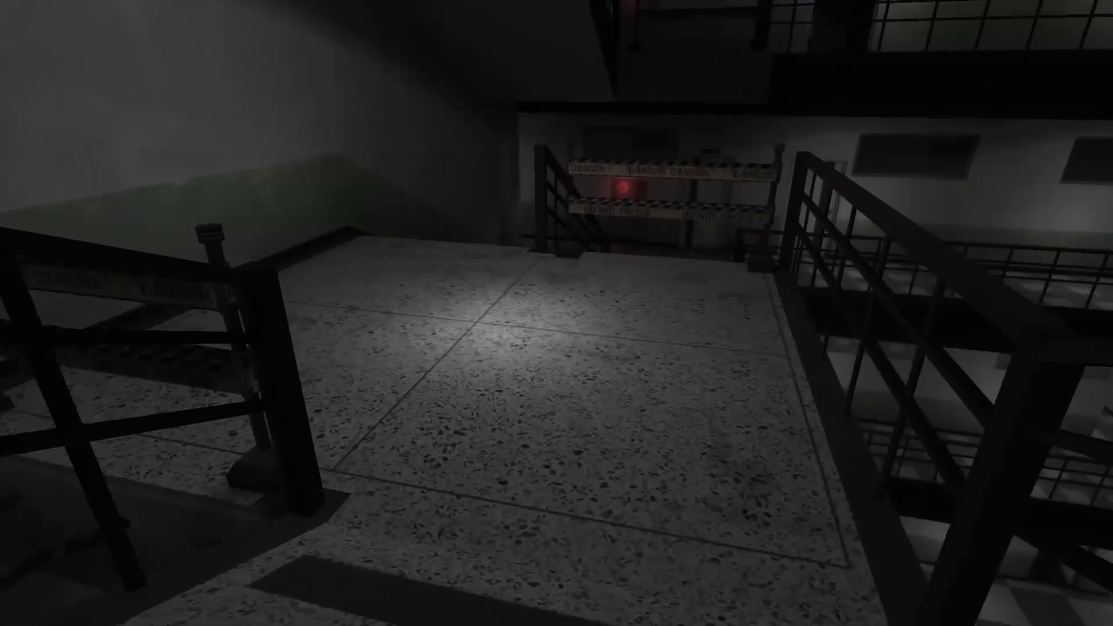
mouse_move(557, 313)
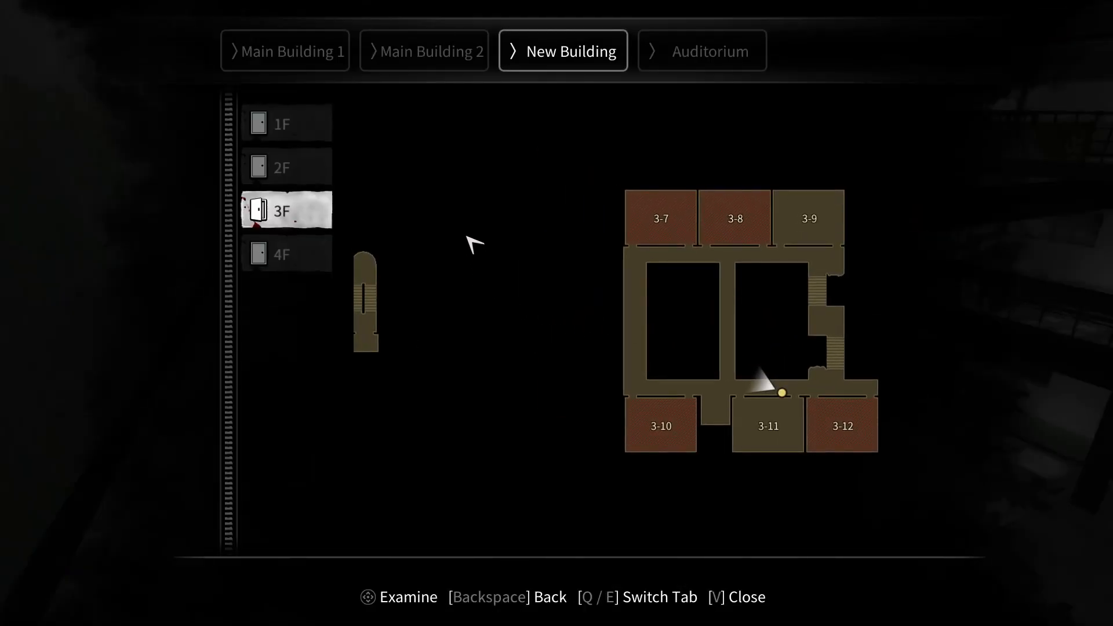
left_click(286, 124)
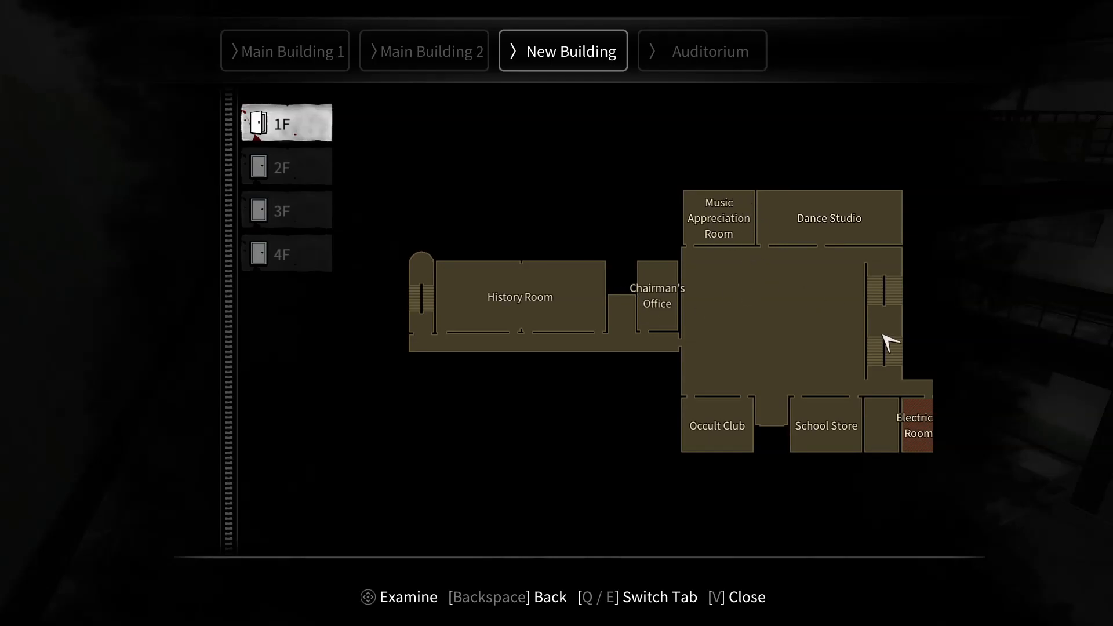
key("v")
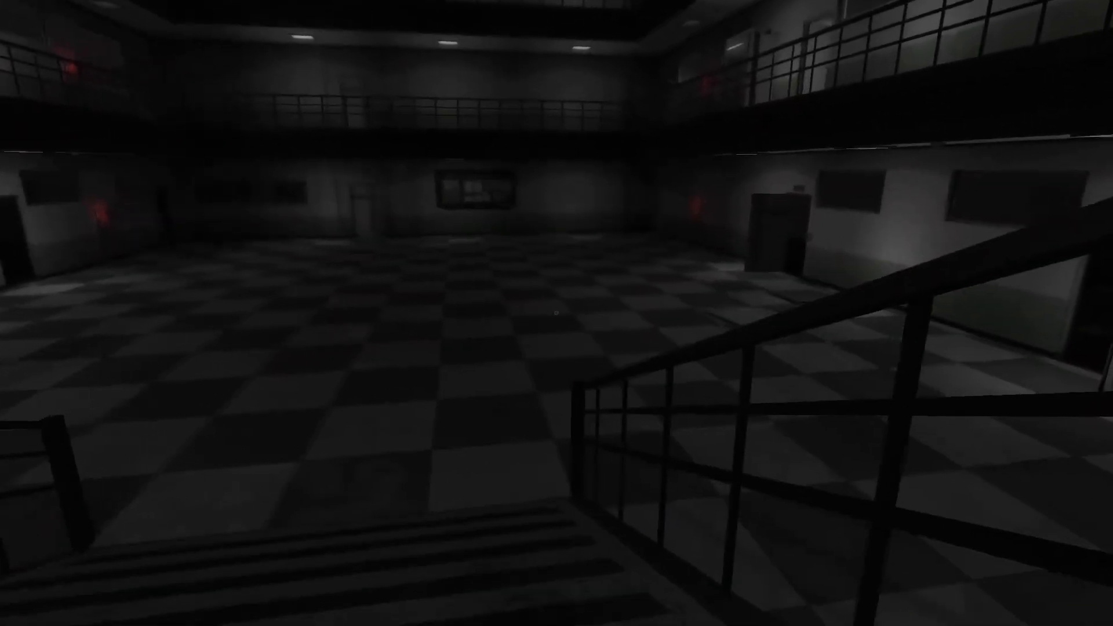
mouse_move(557, 313)
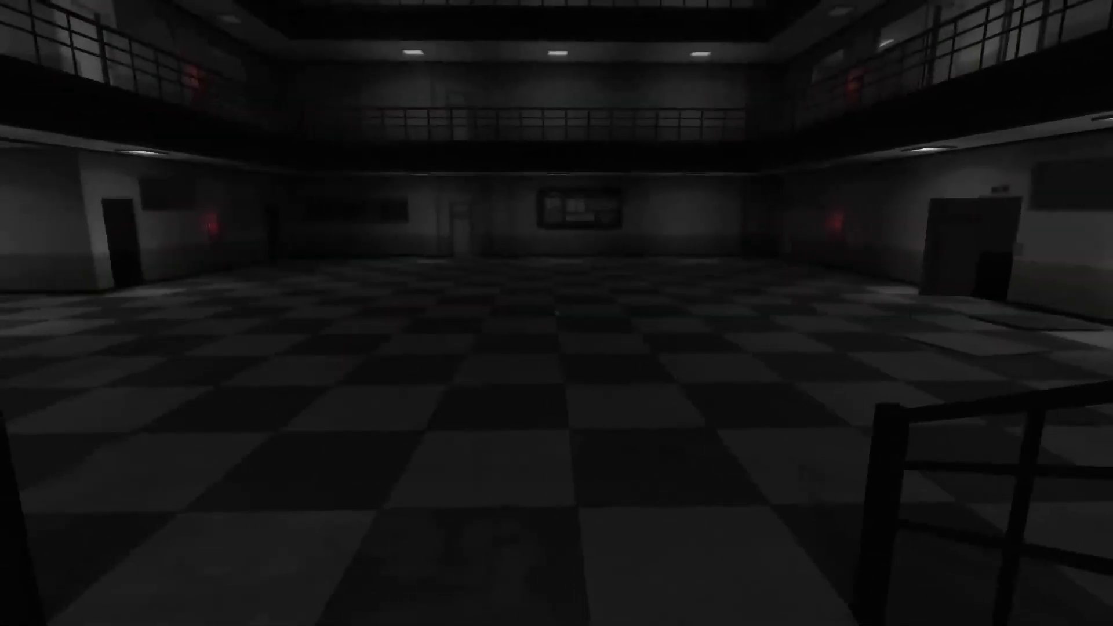
mouse_move(556, 313)
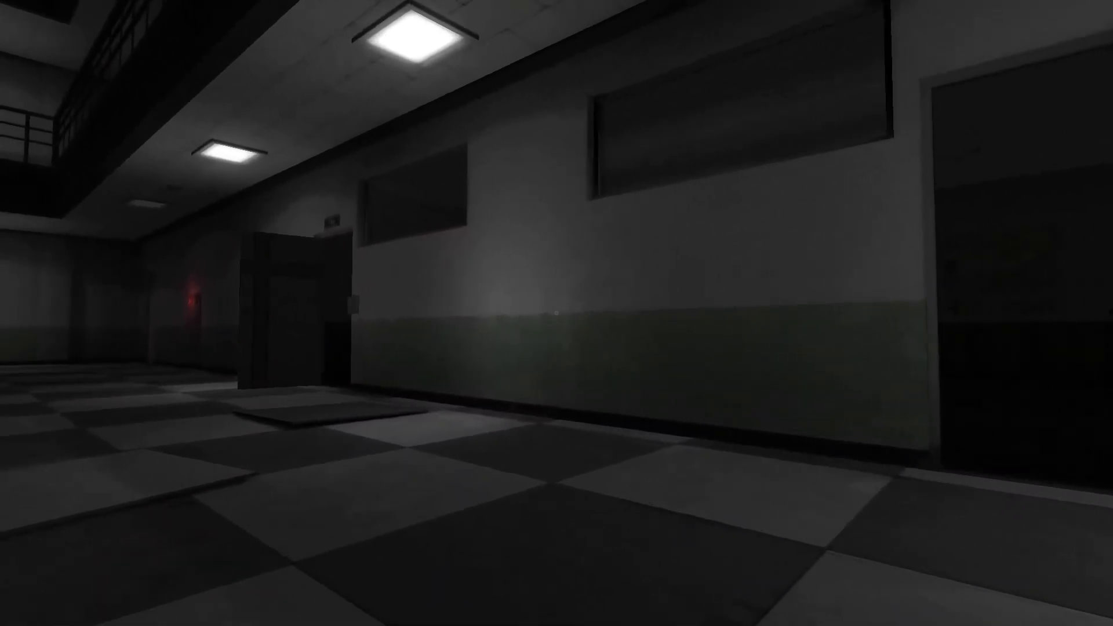
mouse_move(556, 313)
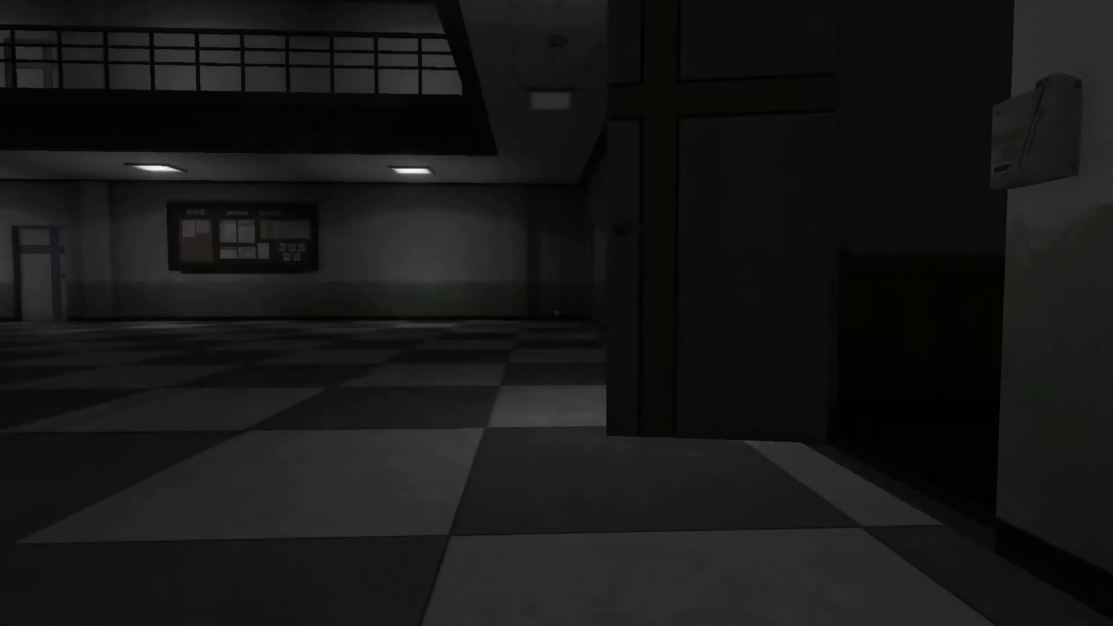
Go through the side-wall door into the room with the cassette player.
key("Escape")
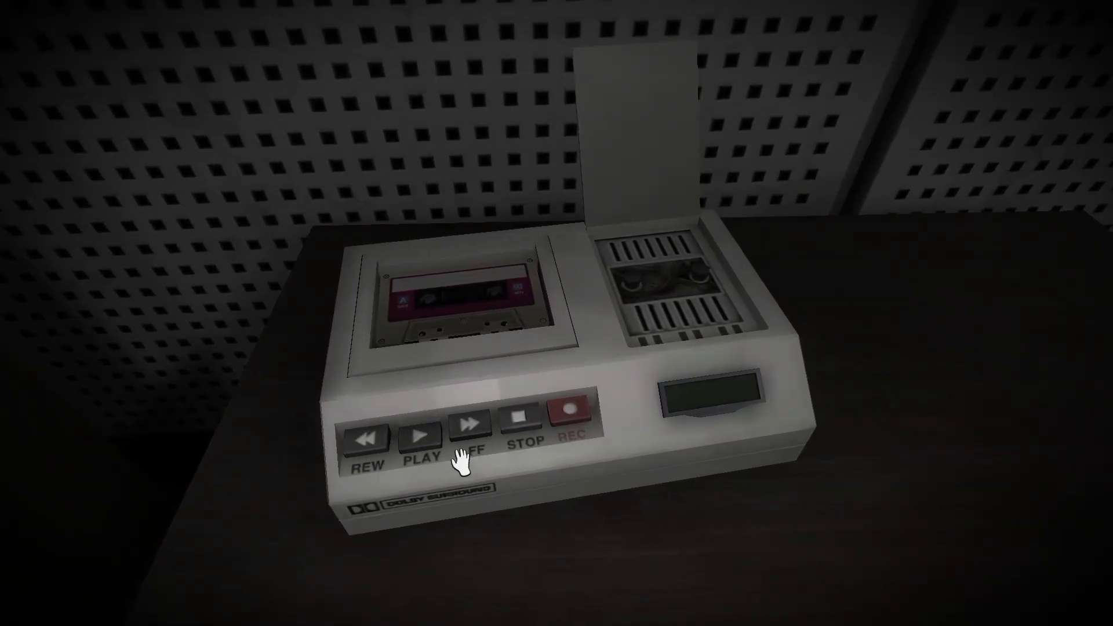
Press PLAY on the desk's cassette player.
left_click(421, 431)
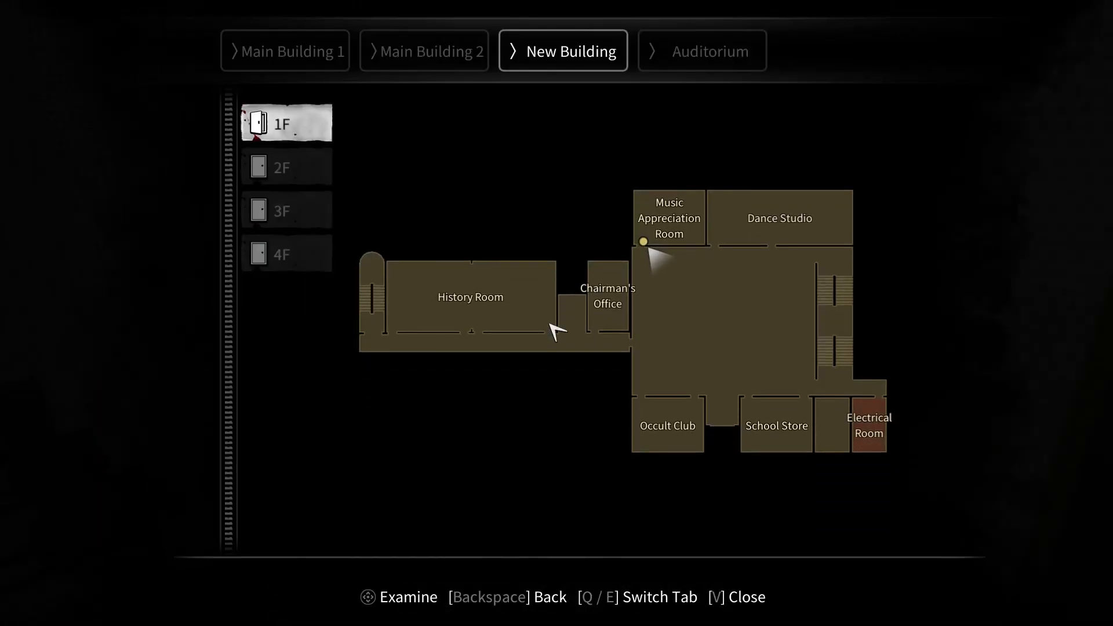
mouse_move(708, 376)
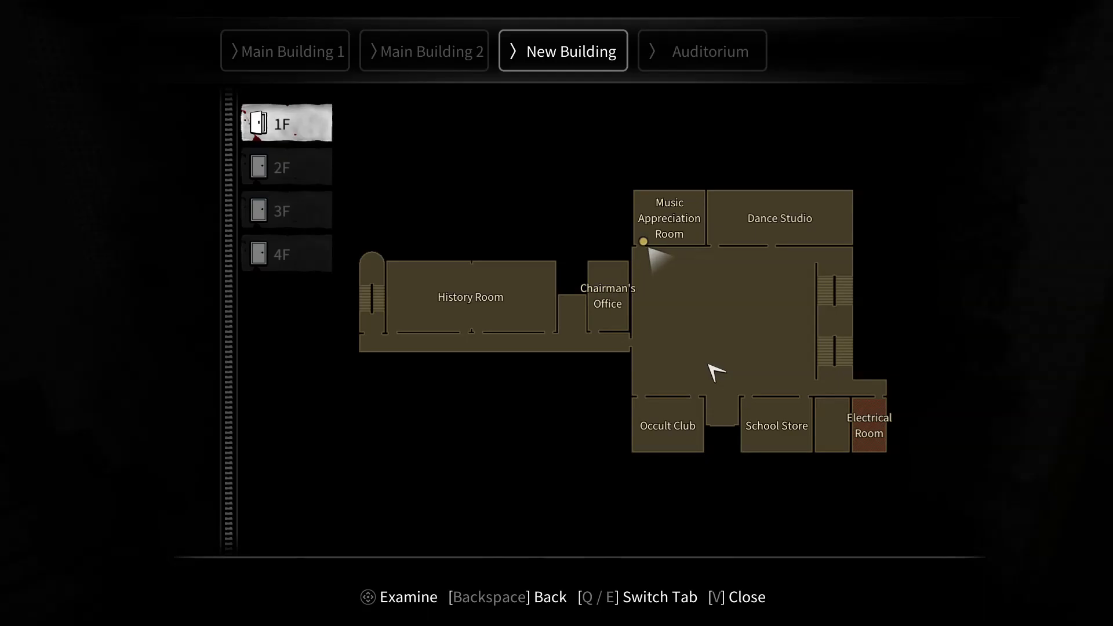
mouse_move(270, 205)
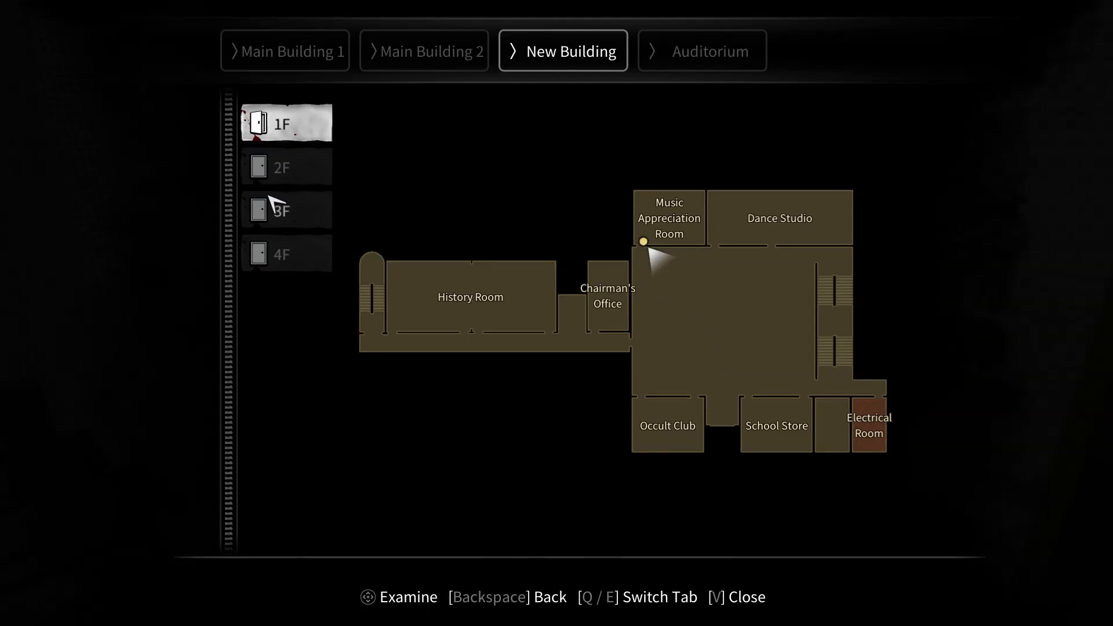
Compare the 2F Language Lab with the 1F plan, return to 2F, and close the map.
left_click(286, 167)
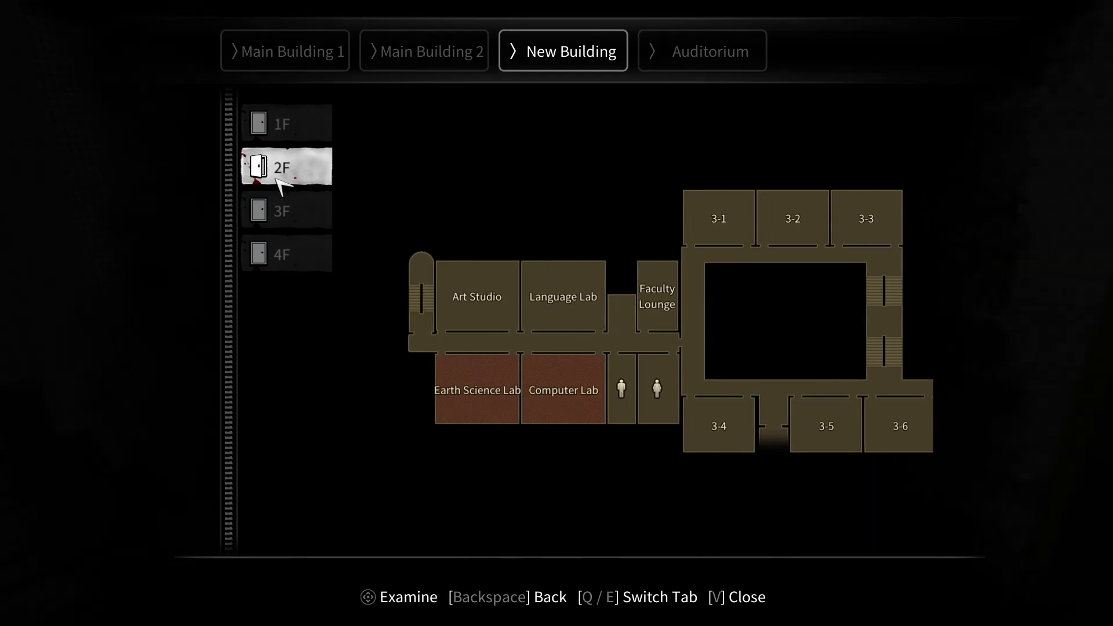
mouse_move(554, 273)
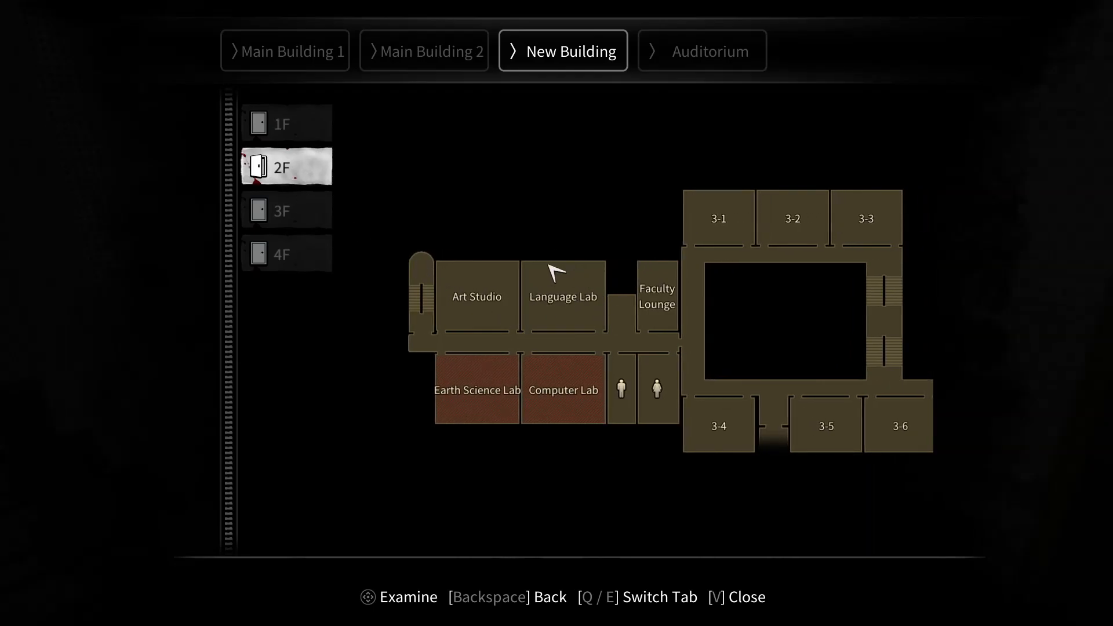
mouse_move(557, 273)
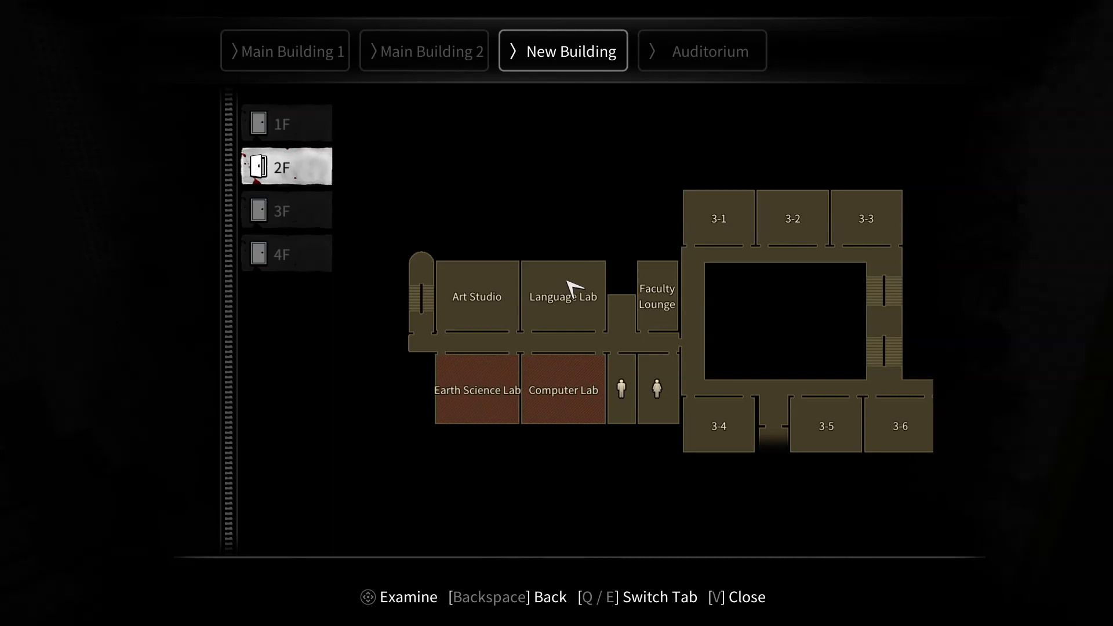
mouse_move(297, 166)
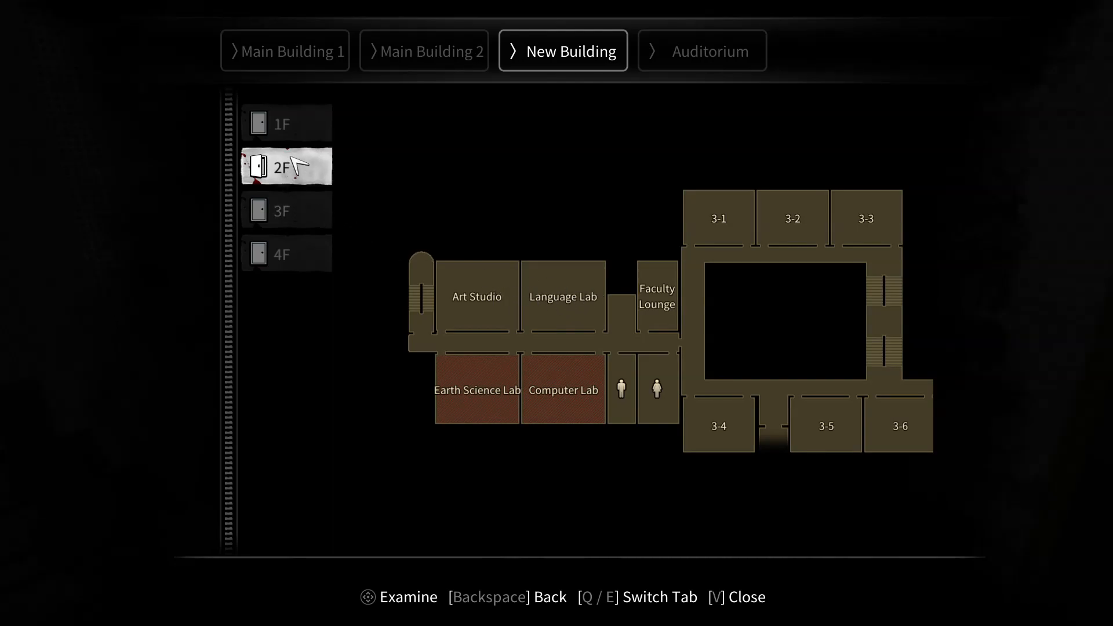
left_click(285, 123)
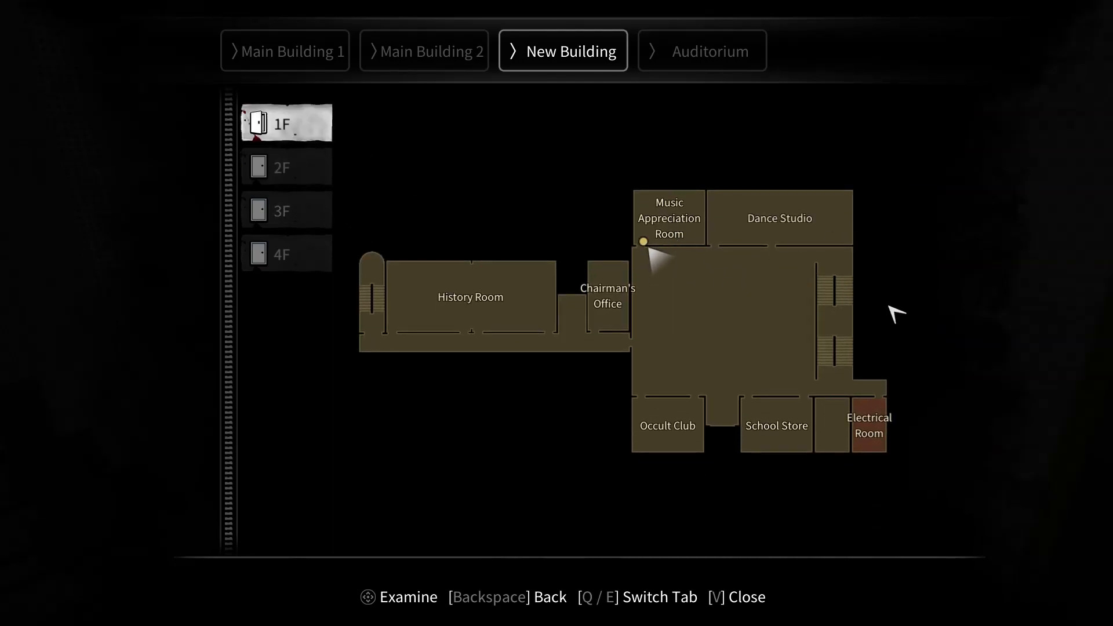
left_click(285, 167)
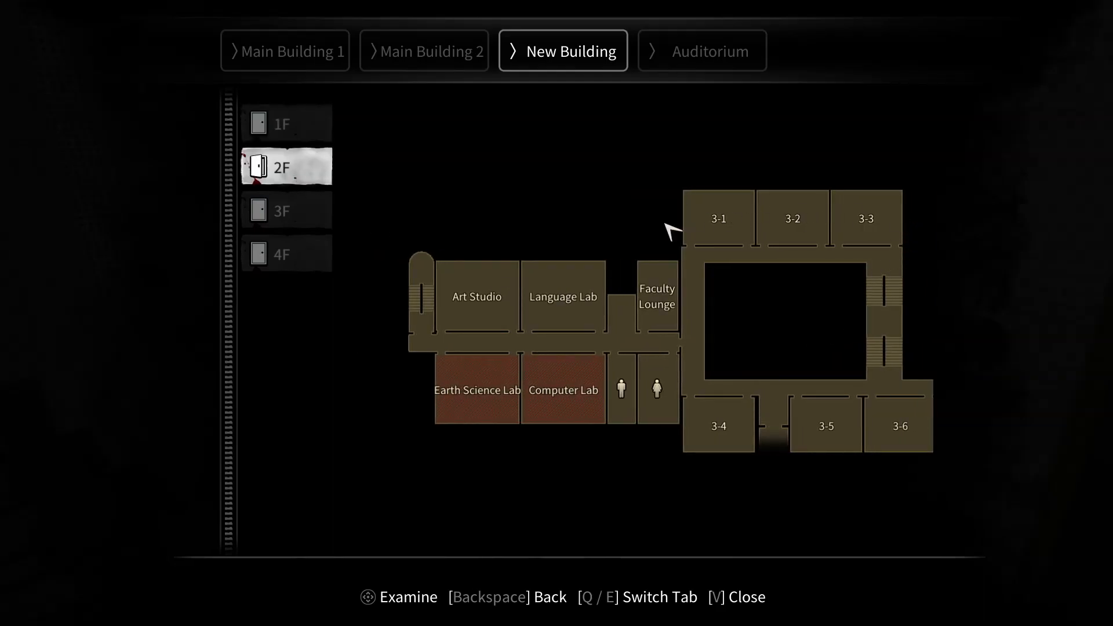
mouse_move(519, 314)
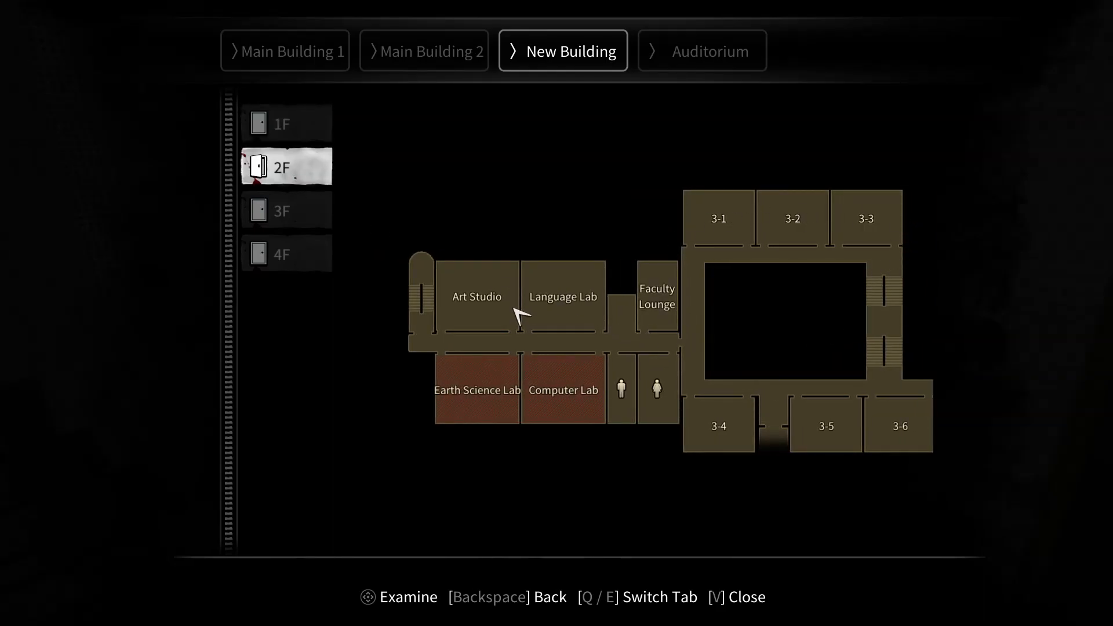
mouse_move(525, 304)
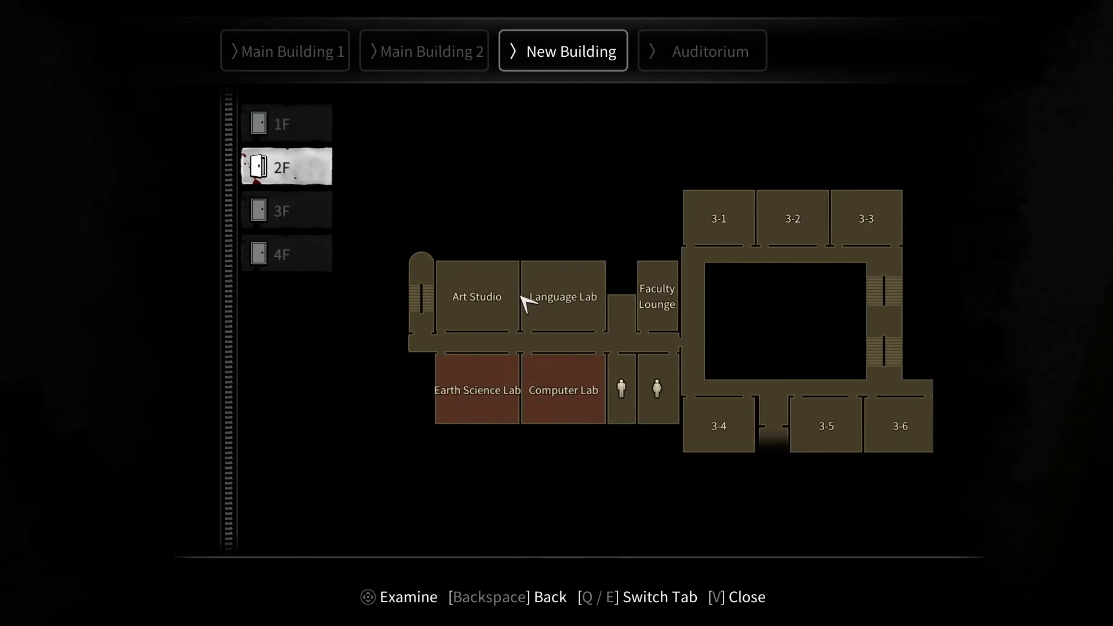
mouse_move(415, 268)
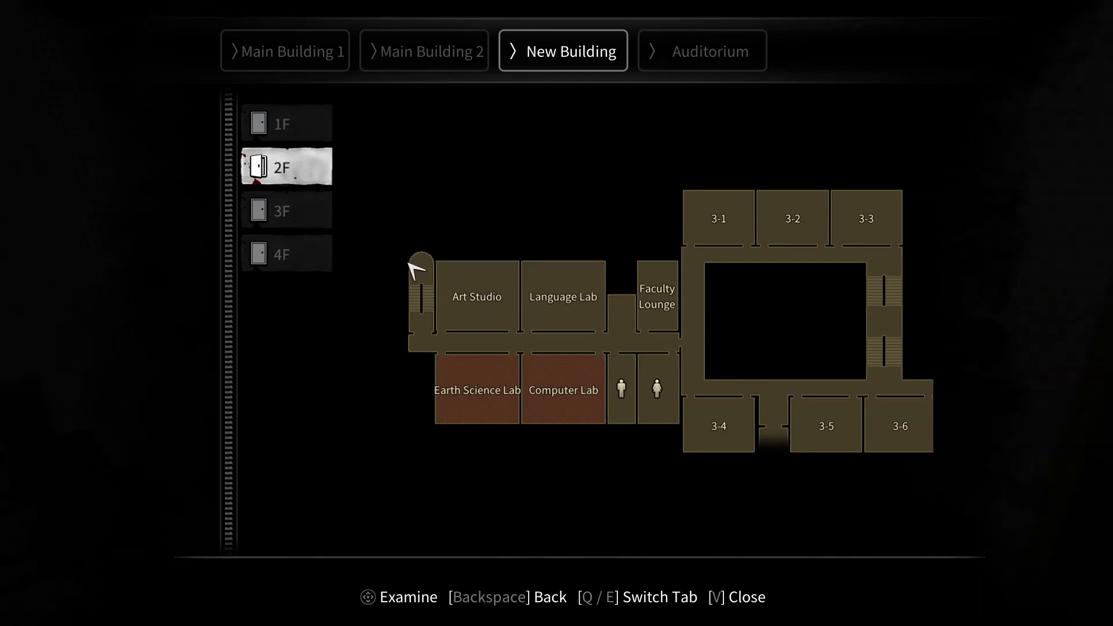
mouse_move(401, 340)
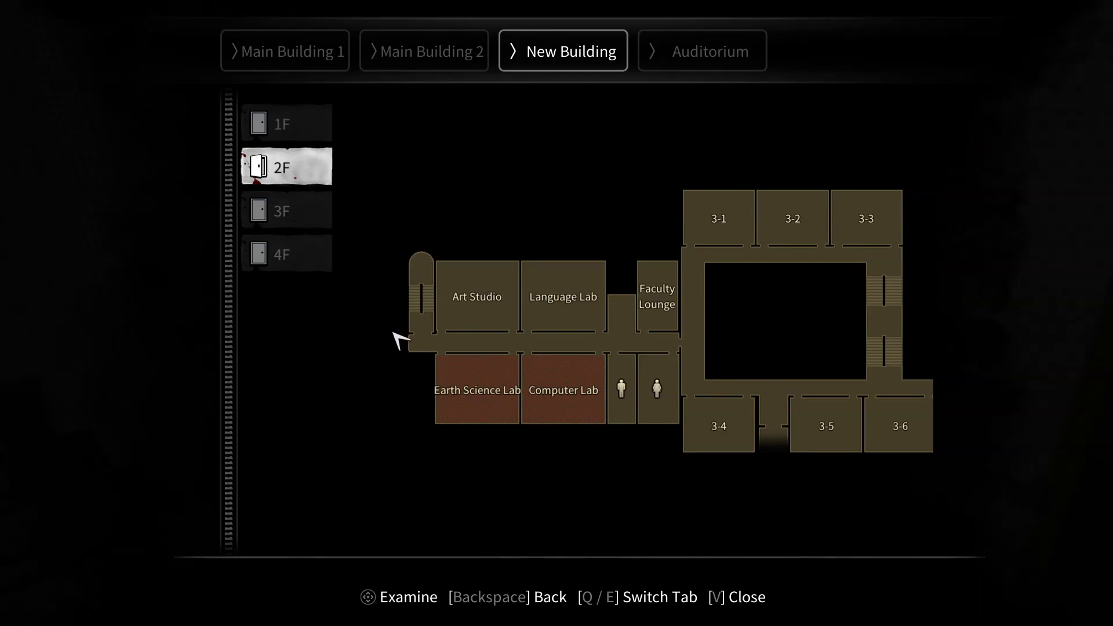
key("v")
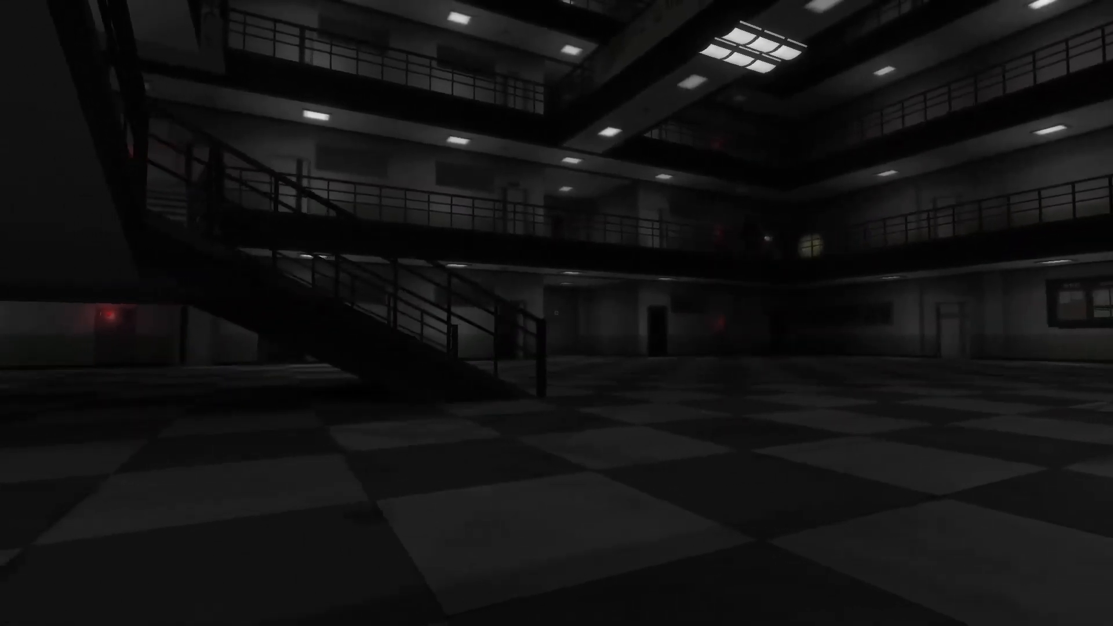
mouse_move(557, 313)
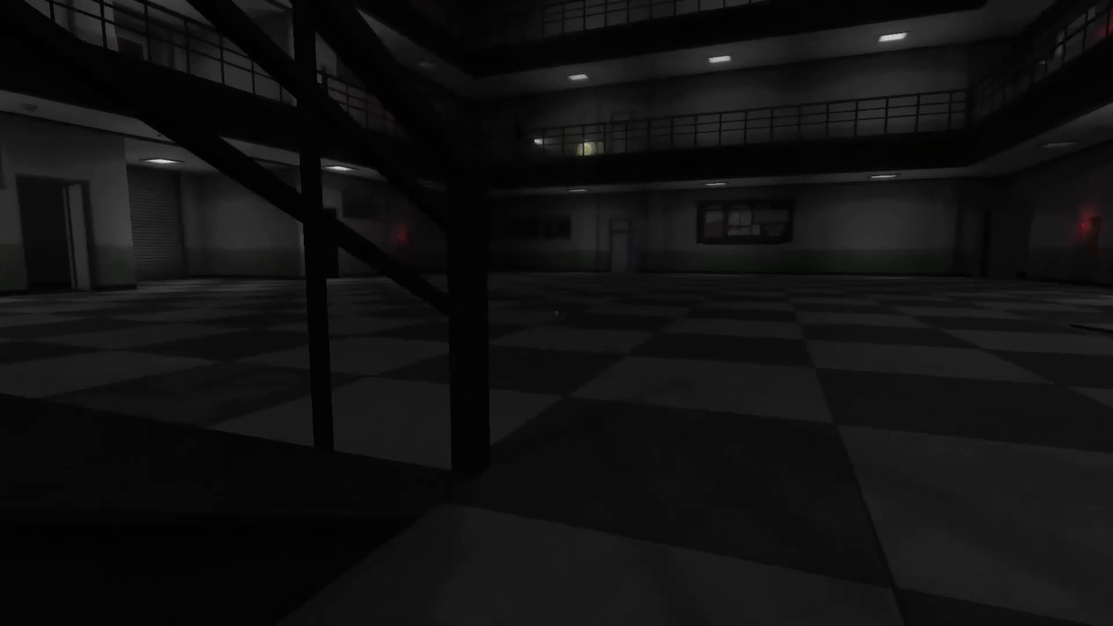
mouse_move(556, 313)
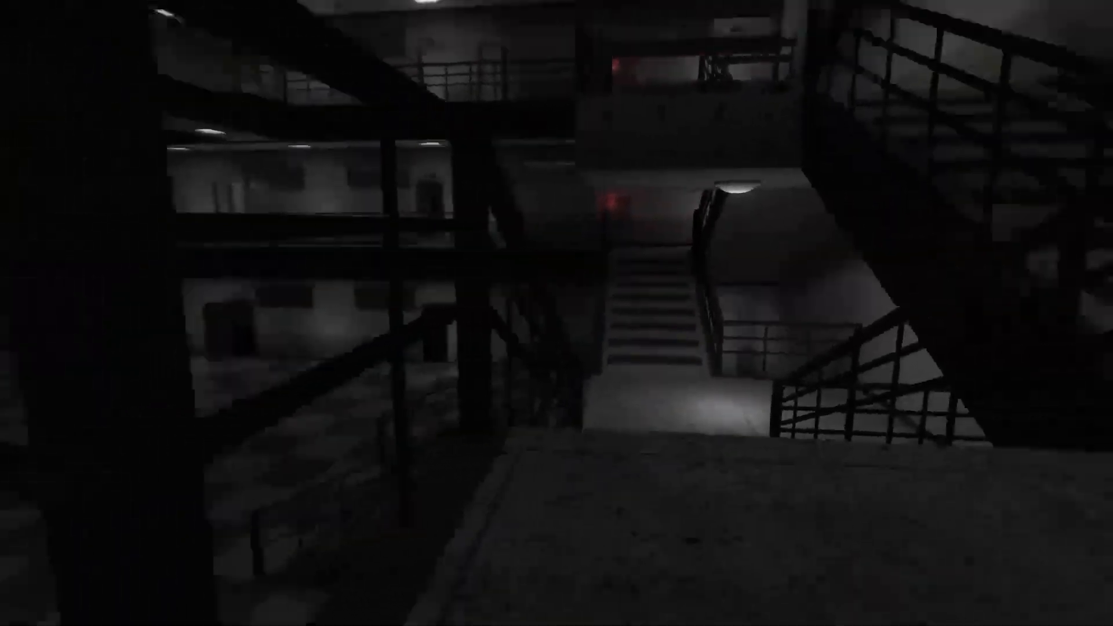
mouse_move(557, 313)
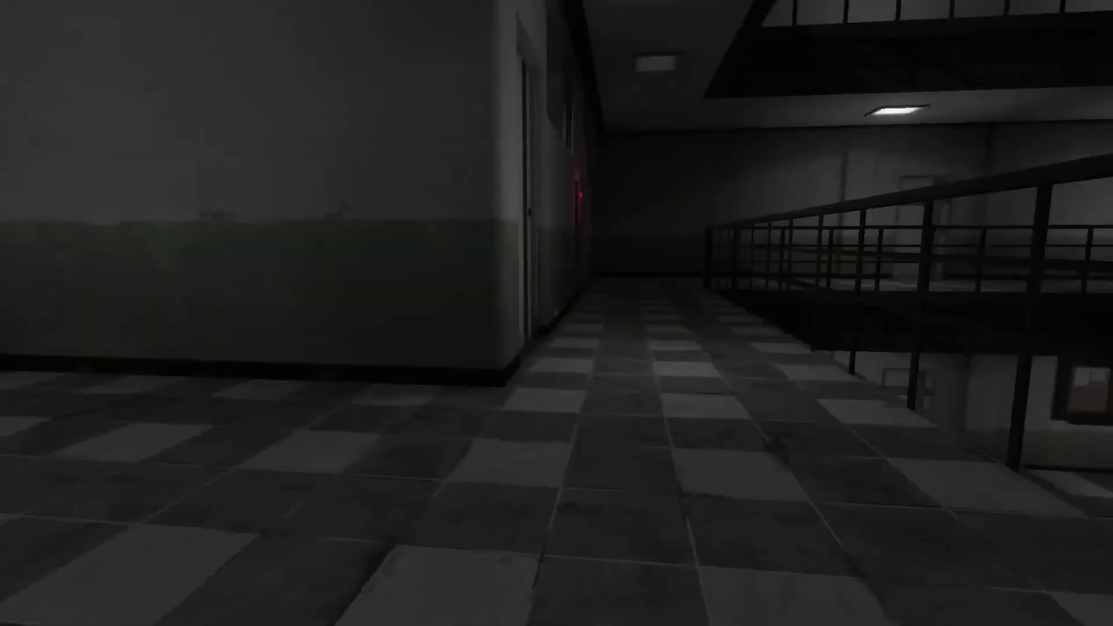
mouse_move(556, 313)
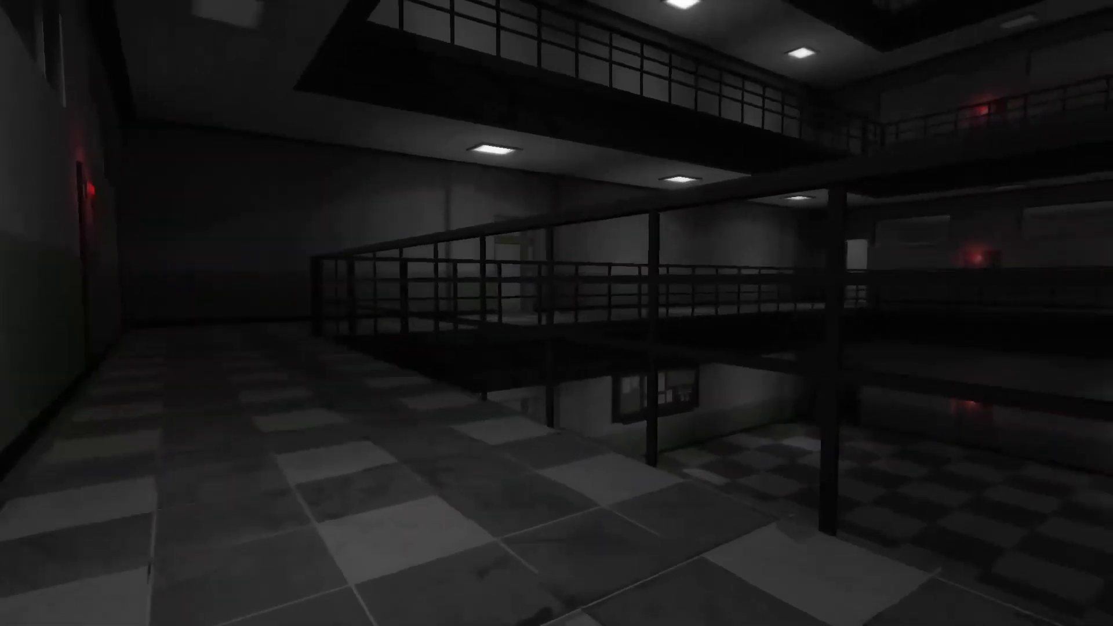
mouse_move(556, 313)
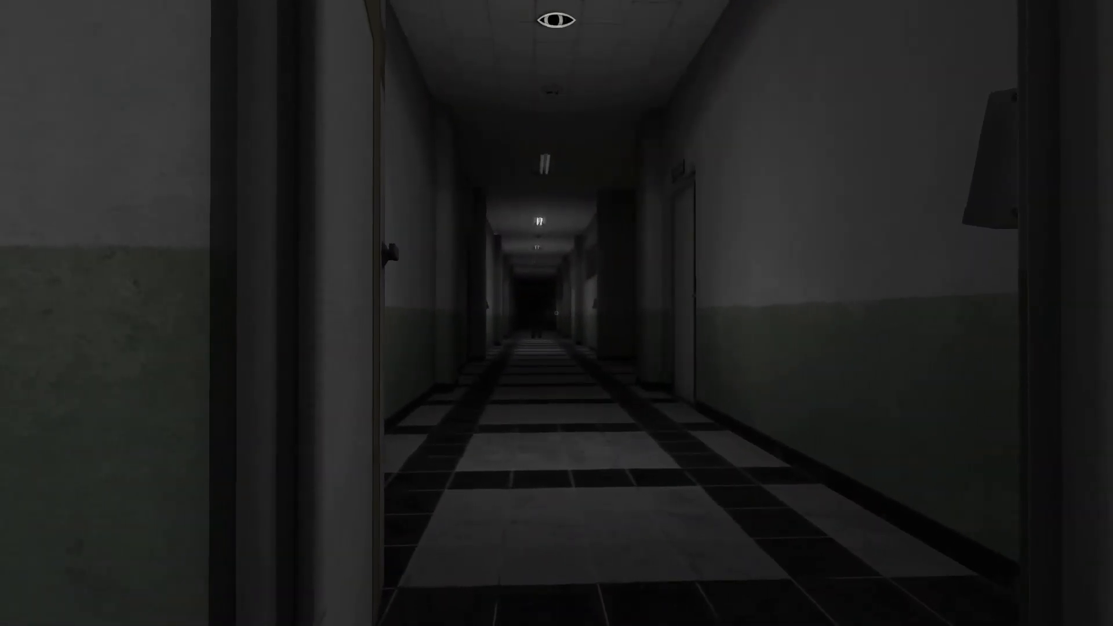
Walk up to the New Building 2F corridor and bring up the map.
key("Escape")
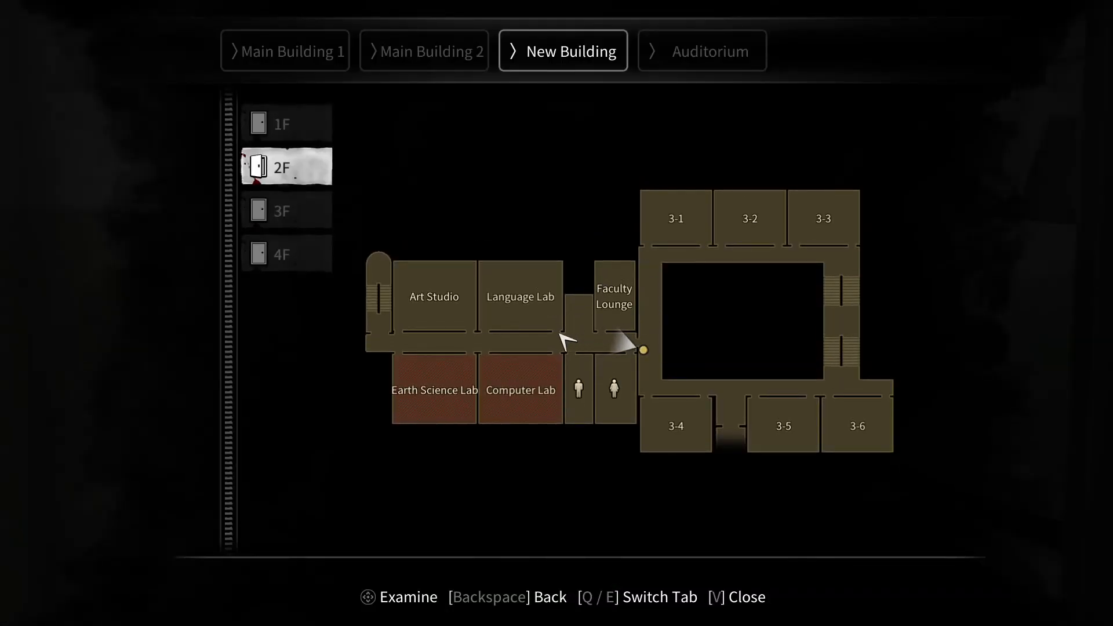
mouse_move(522, 305)
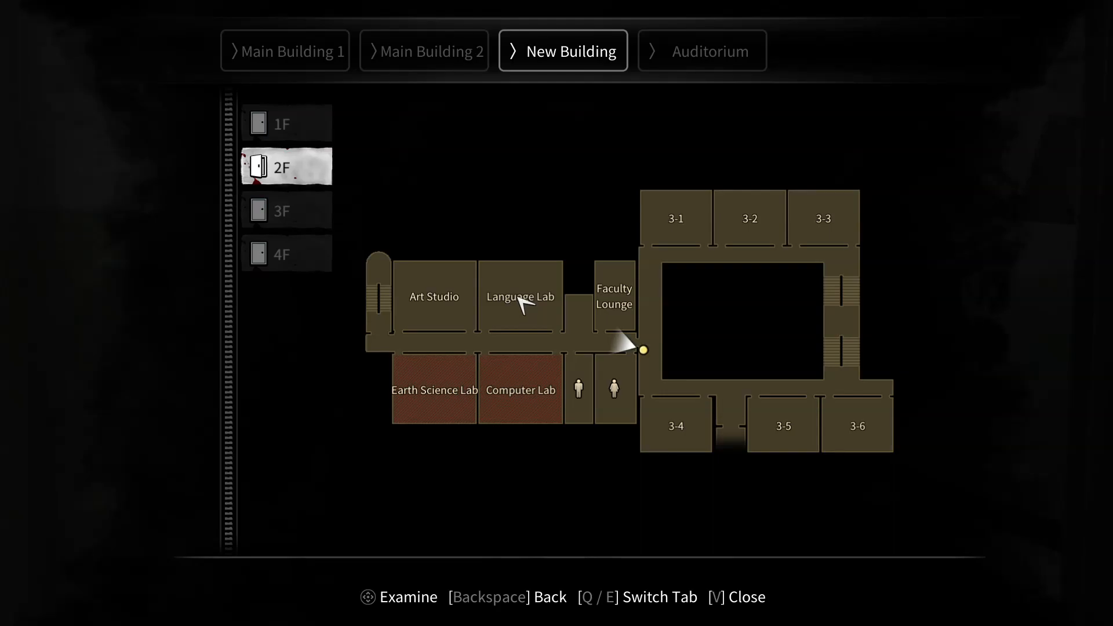
mouse_move(540, 298)
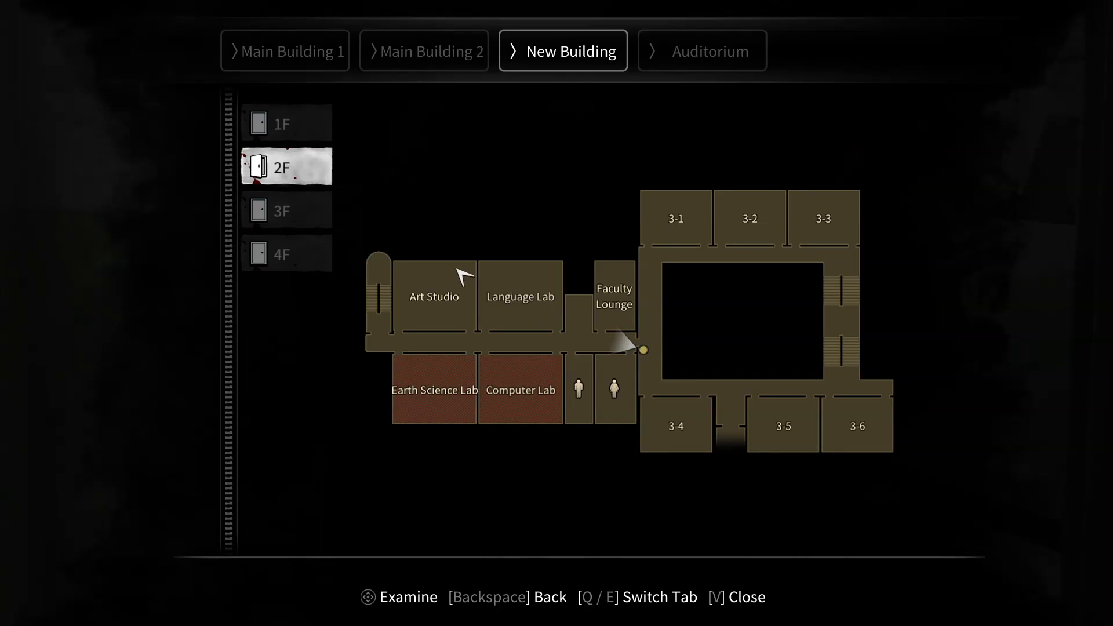
mouse_move(483, 306)
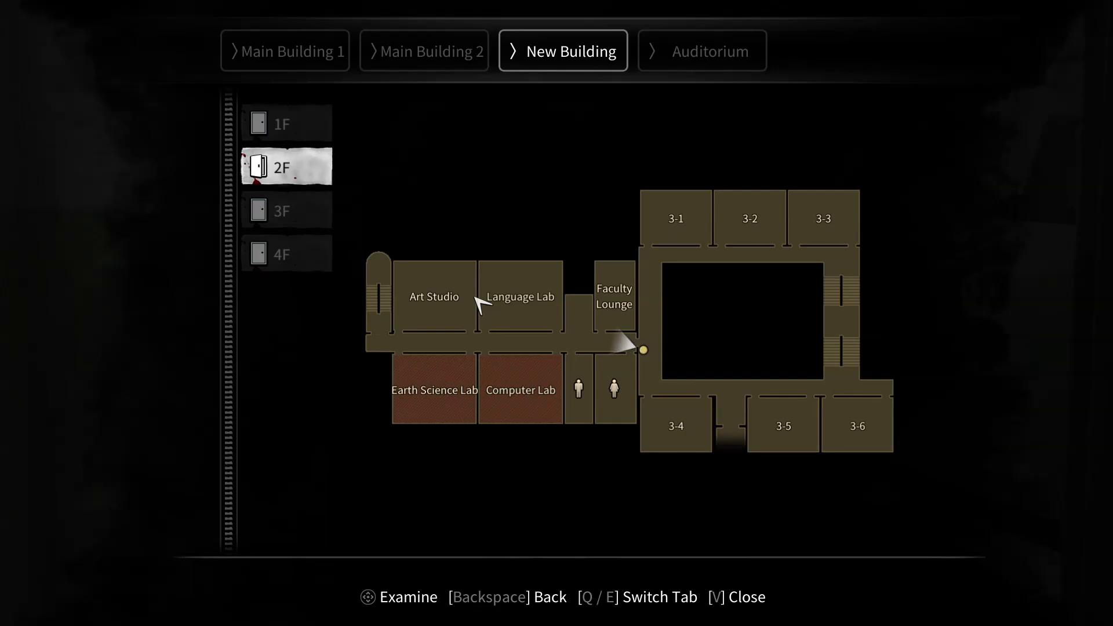
mouse_move(560, 435)
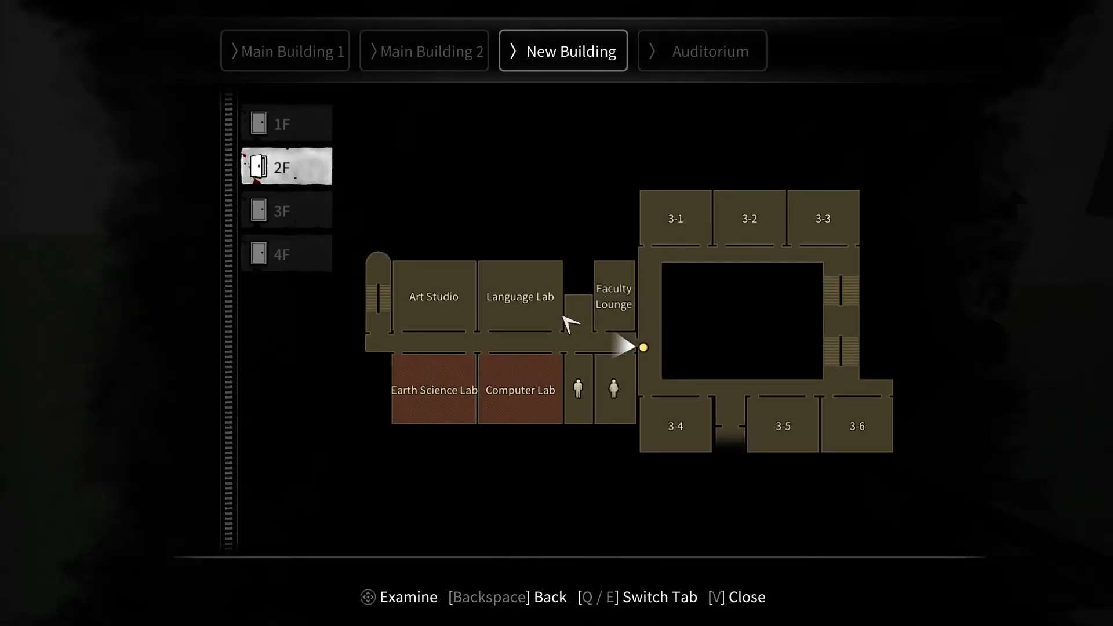
mouse_move(516, 330)
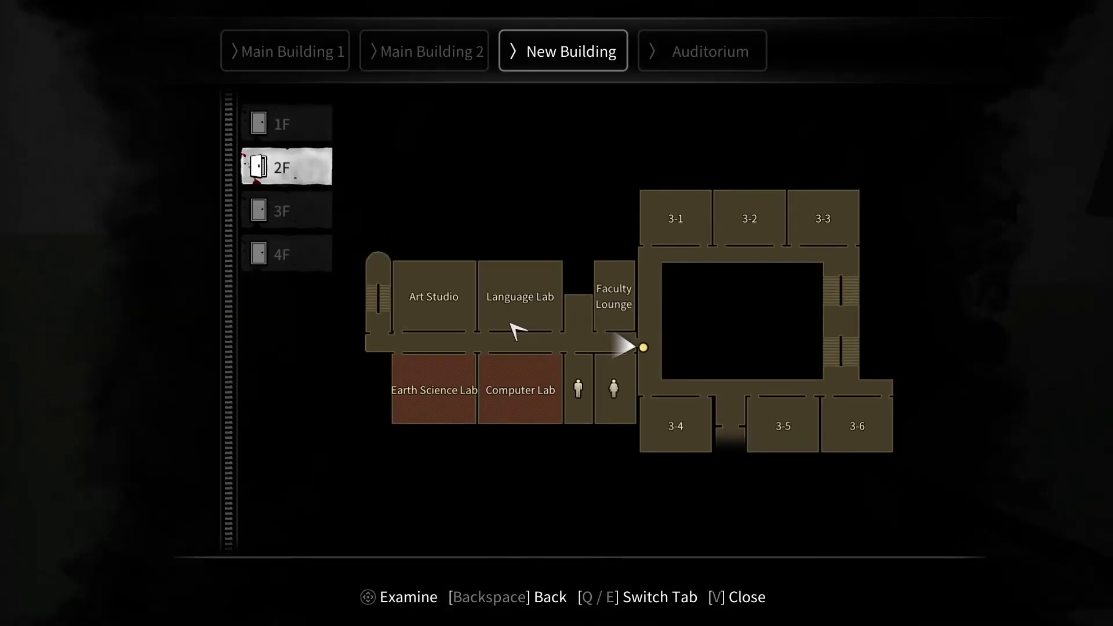
Locate the player near the Faculty Lounge relative to the Language Lab, then close the map.
key("v")
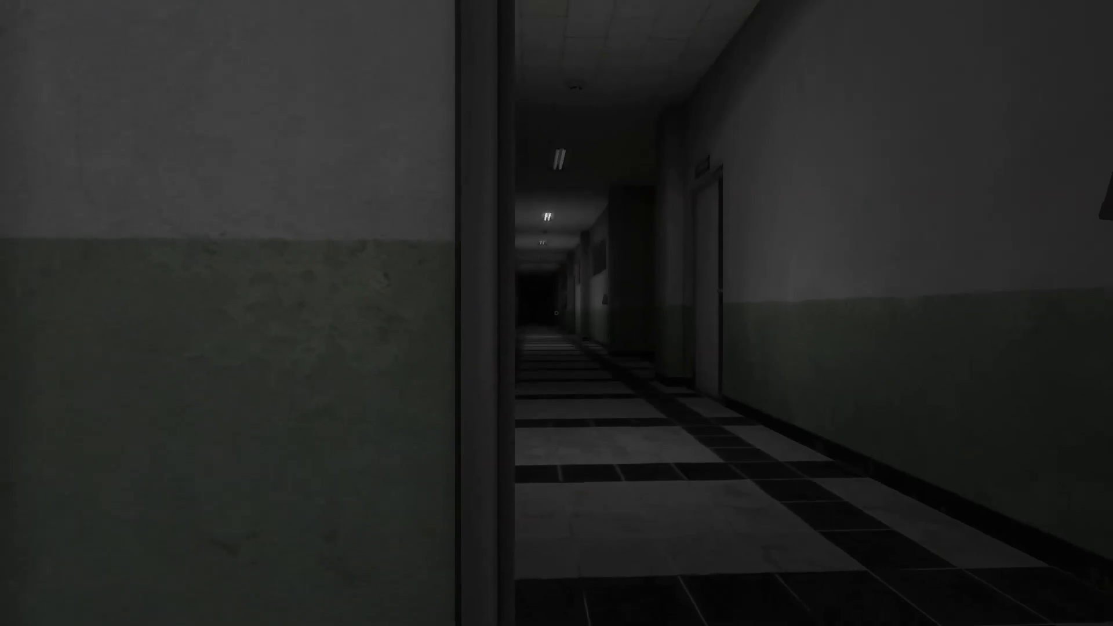